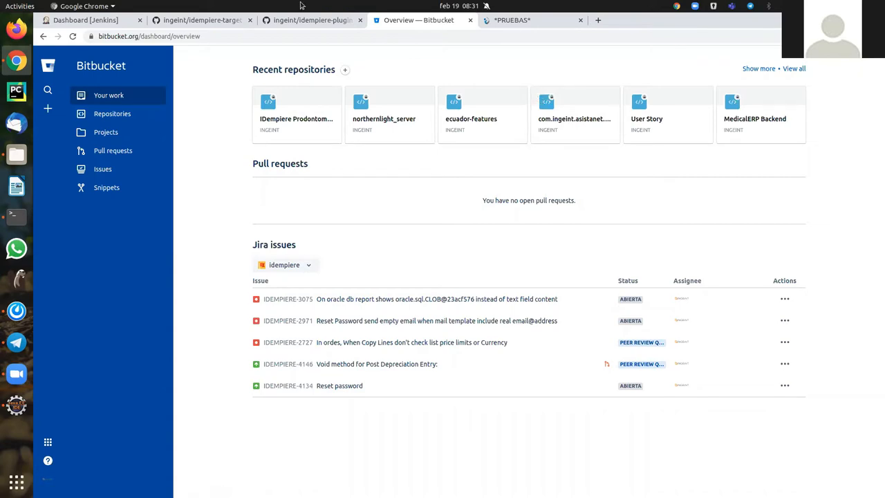
Look over the idempiere-plugin-deployer repository page and select its web address.
click(201, 21)
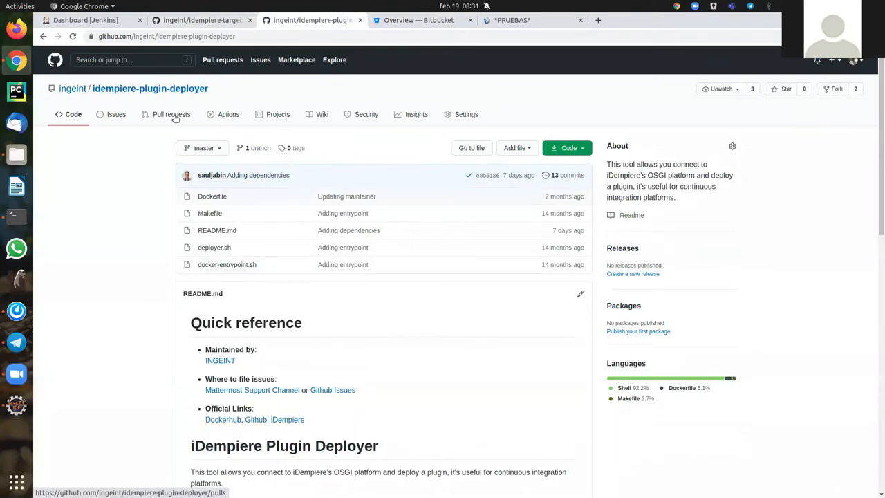
mouse_move(271, 134)
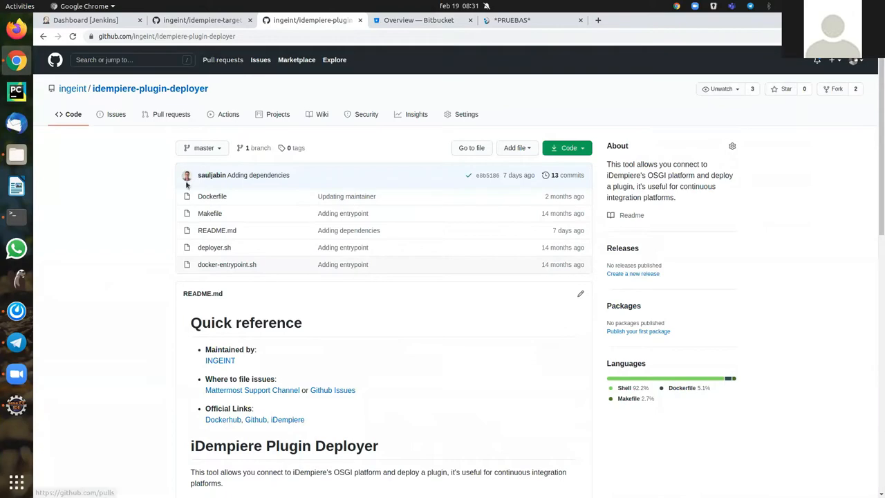
click(185, 36)
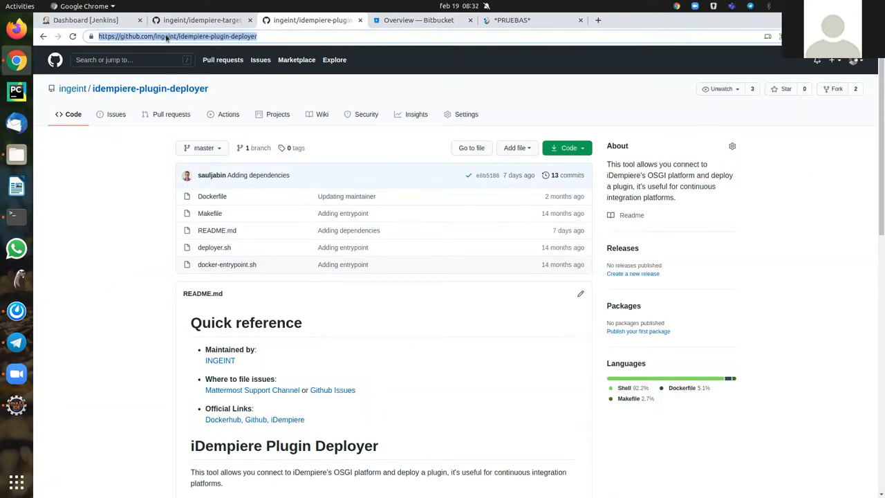
scroll(down, 3)
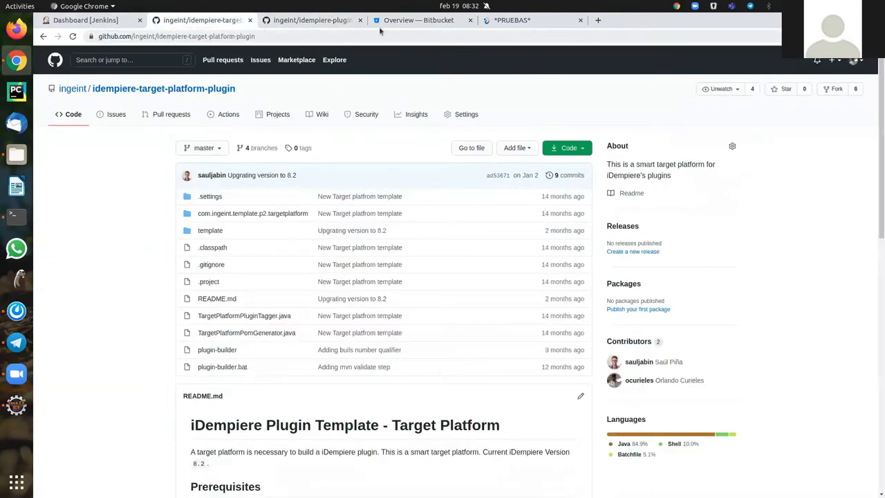
Review the Jenkins dashboard and the OSGi console listing, then switch to the iDempiere PRUEBAS test site.
click(97, 19)
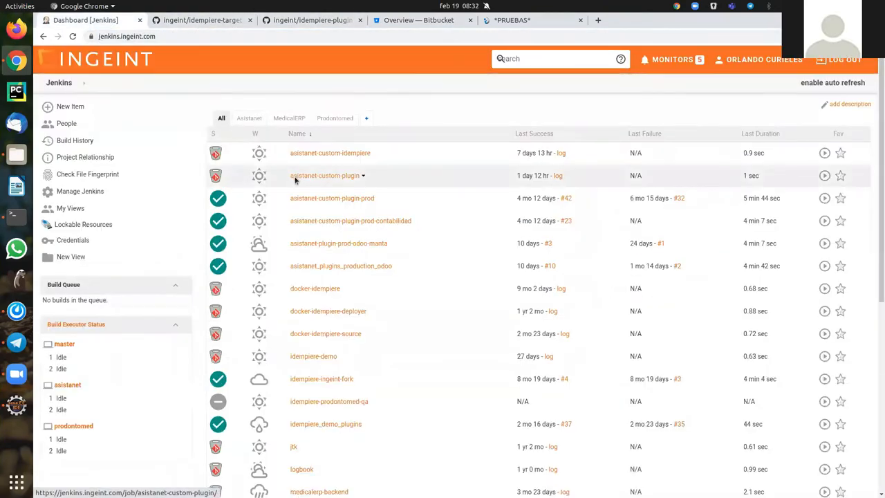
scroll(down, 3)
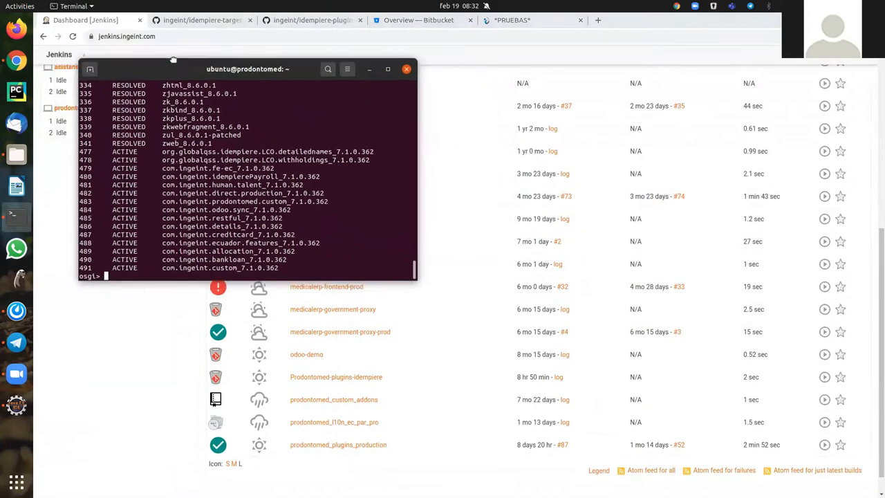
drag(173, 70, 154, 62)
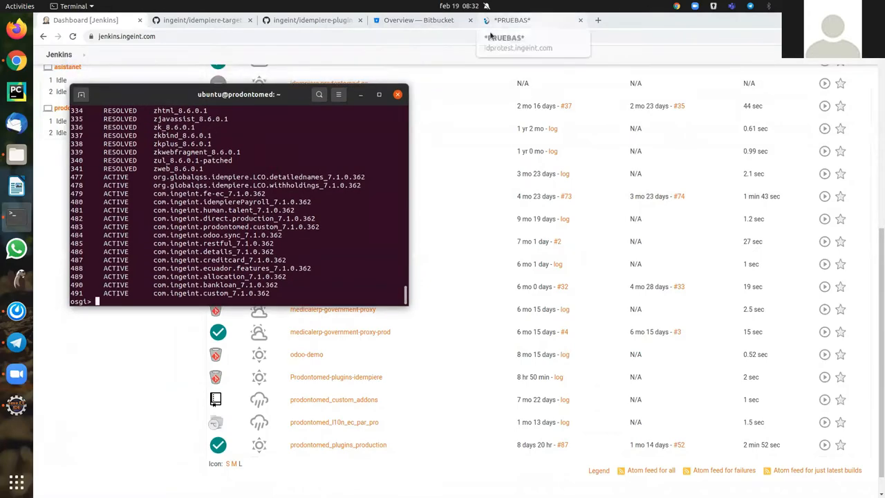
click(509, 21)
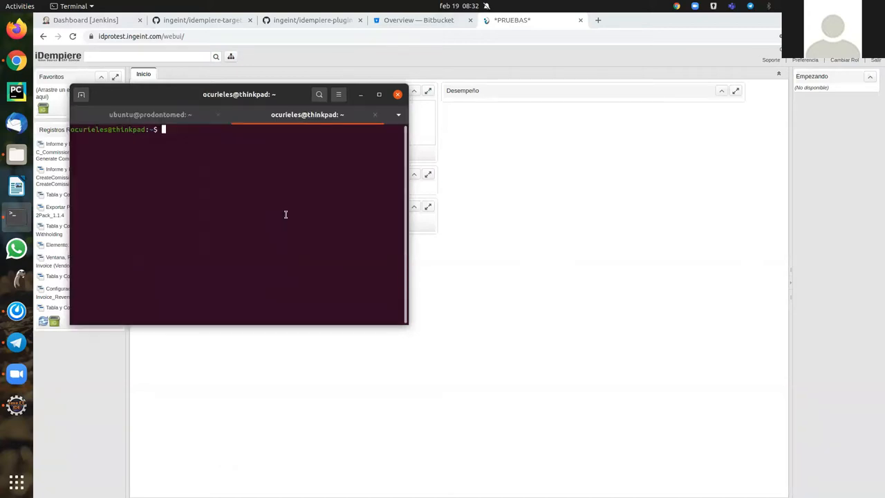
cd into sources/plugins71/idempiere-target-platform-plugin and list its contents with ls.
drag(238, 94, 423, 146)
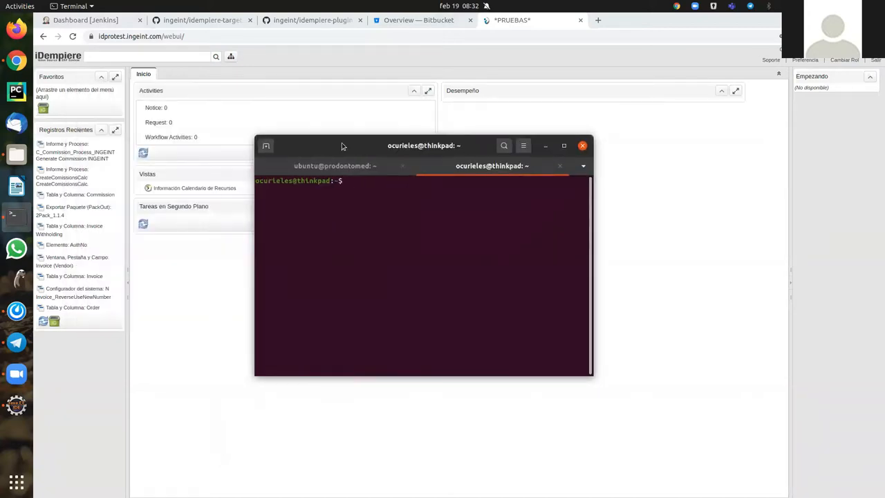
text(cd sources/plugins71/)
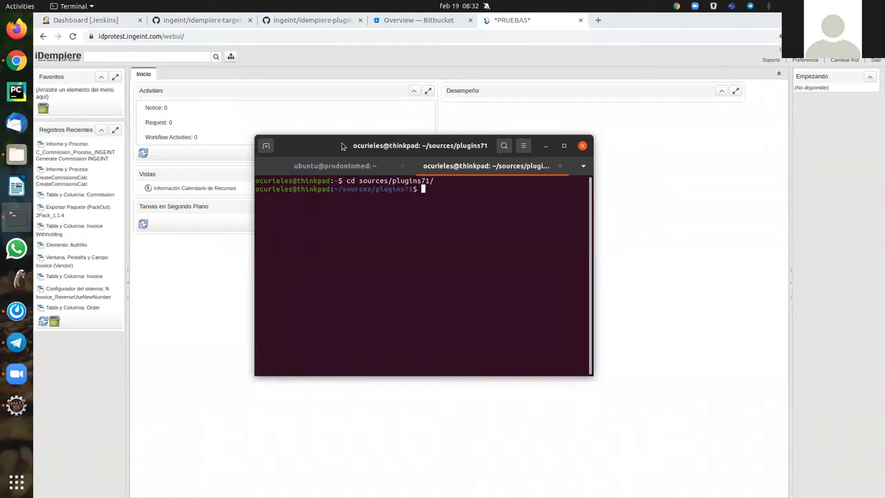
text(cd idempiere-target-platform-plugin/)
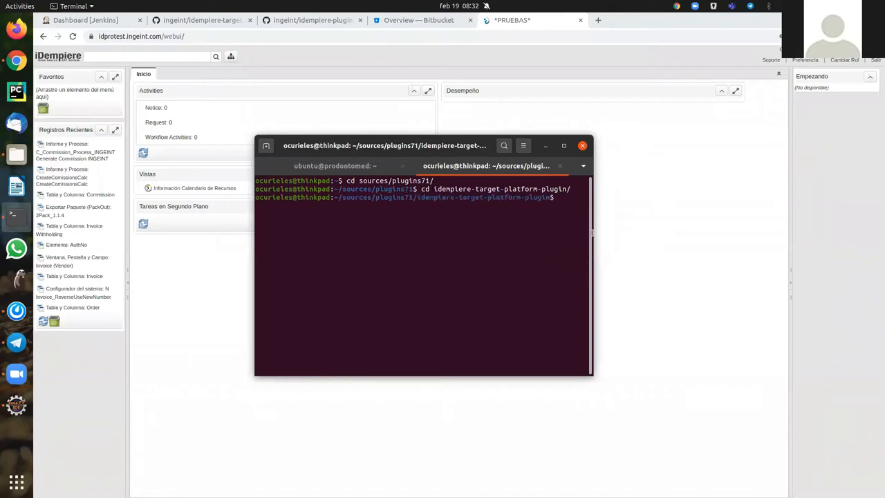
drag(384, 145, 441, 149)
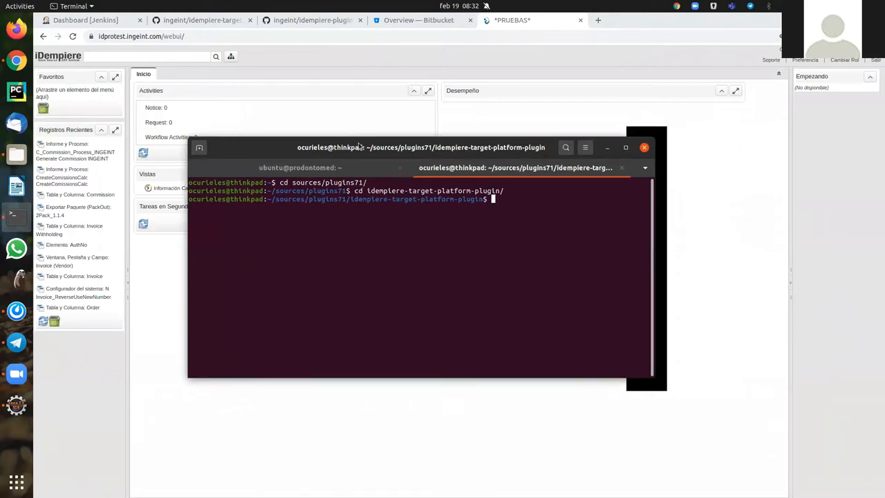
text(ls)
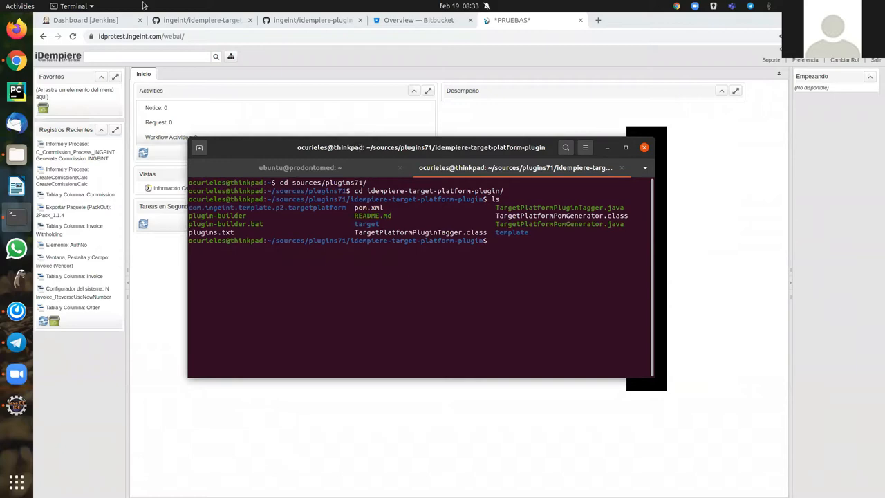
Read the target-platform-plugin README through prerequisites to the ./plugin-builder Getting started instructions.
click(200, 21)
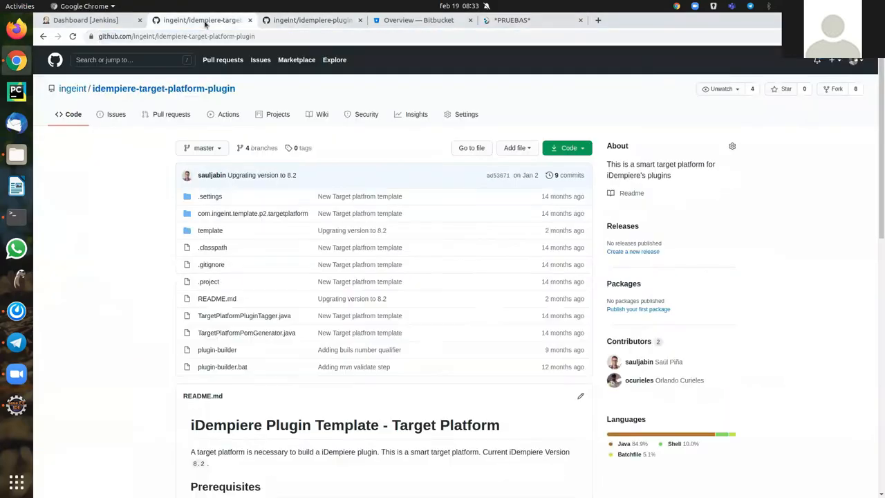
scroll(down, 3)
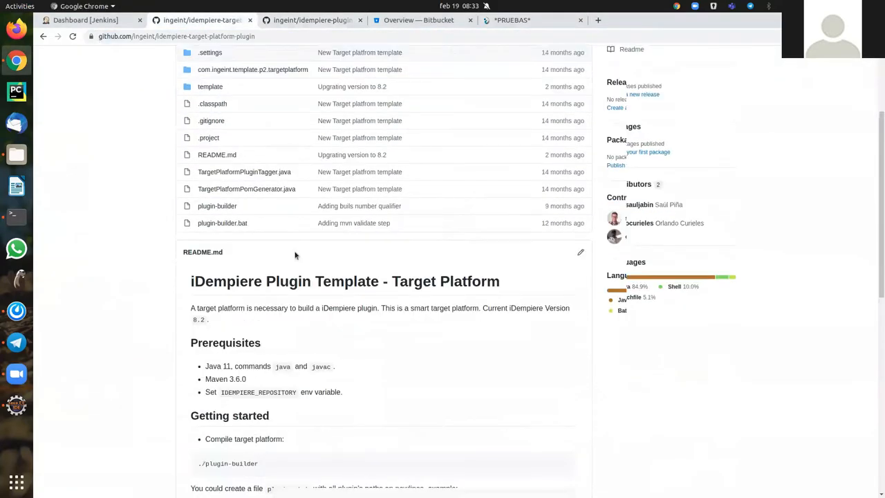
scroll(down, 3)
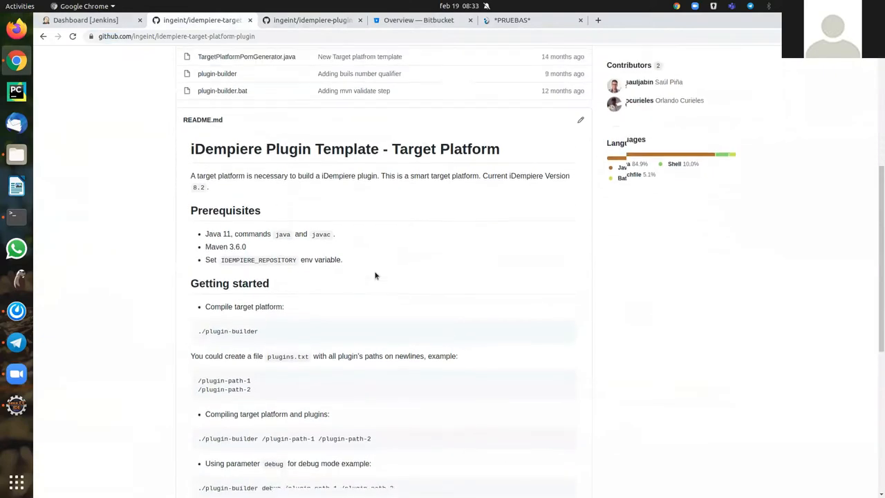
scroll(up, 3)
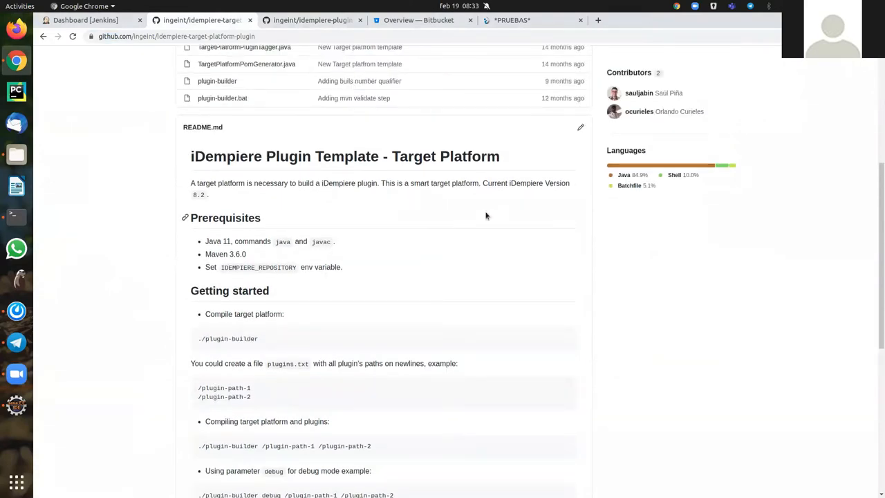
scroll(down, 3)
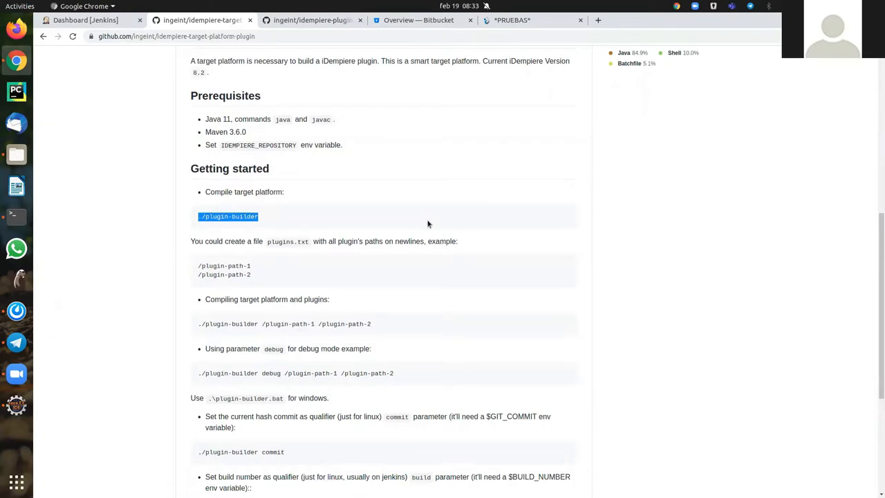
scroll(down, 3)
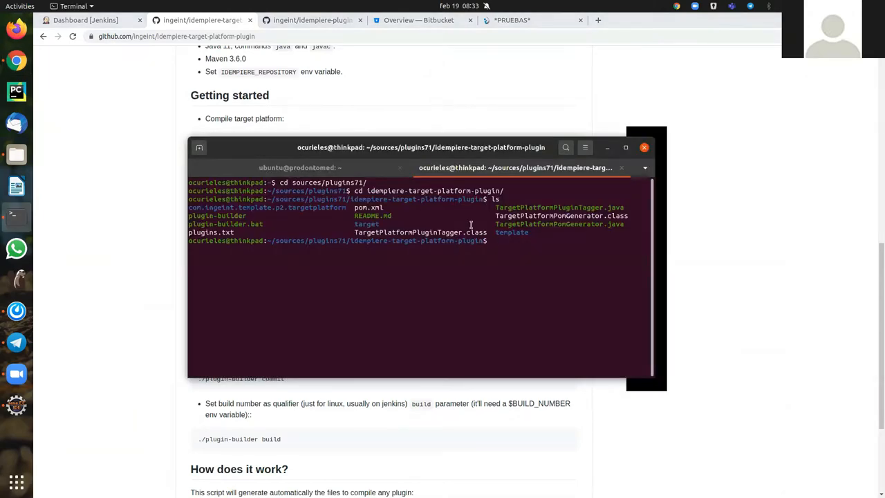
Show plugins.txt, run plugin-builder, then enter target/ and list the built 7.1.0 plugin jars.
text(cat plugins.txt)
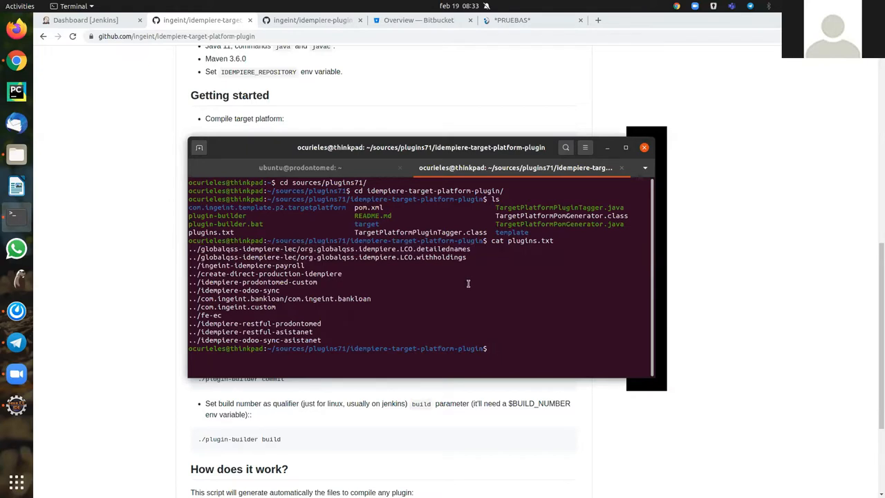
text(cd t)
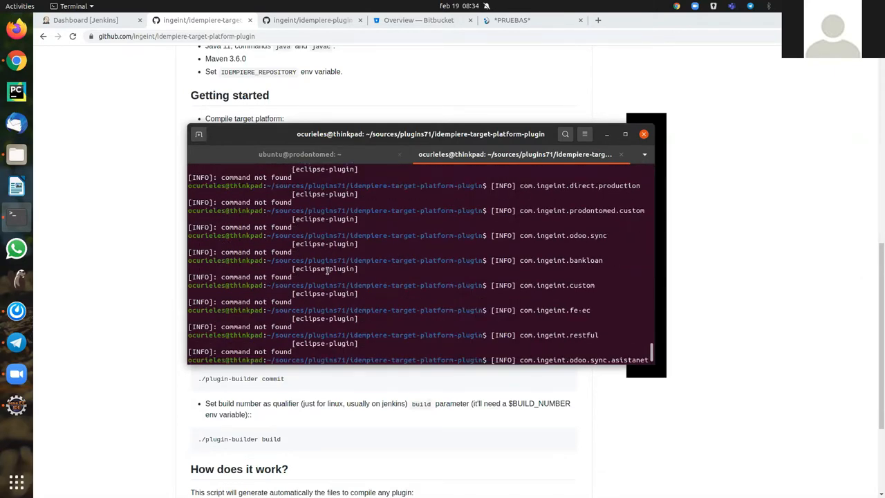
text(cd target/)
text(ls)
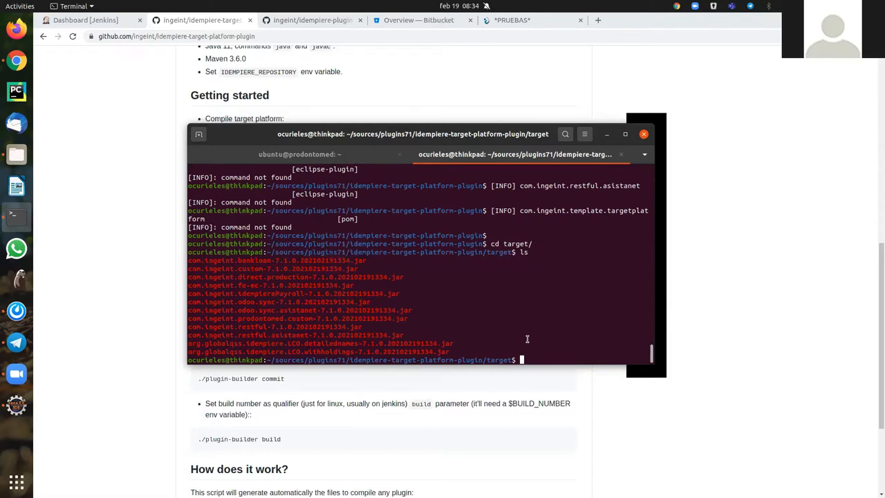
mouse_move(476, 103)
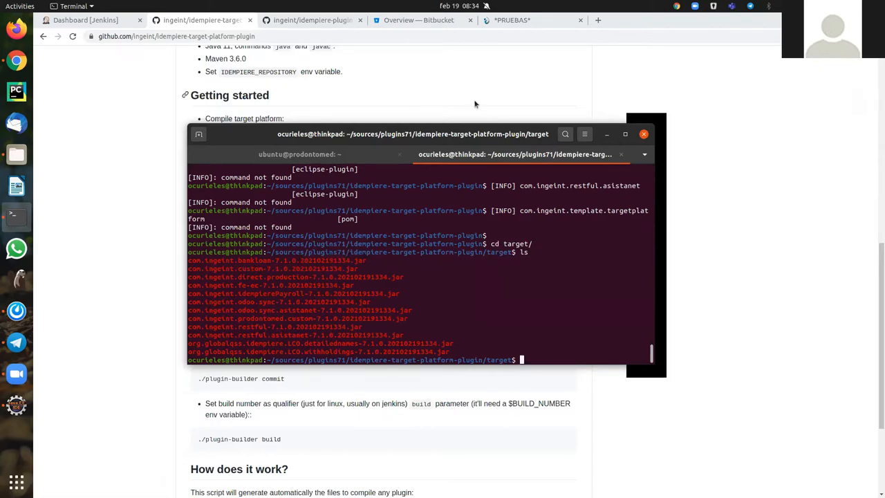
mouse_move(16, 387)
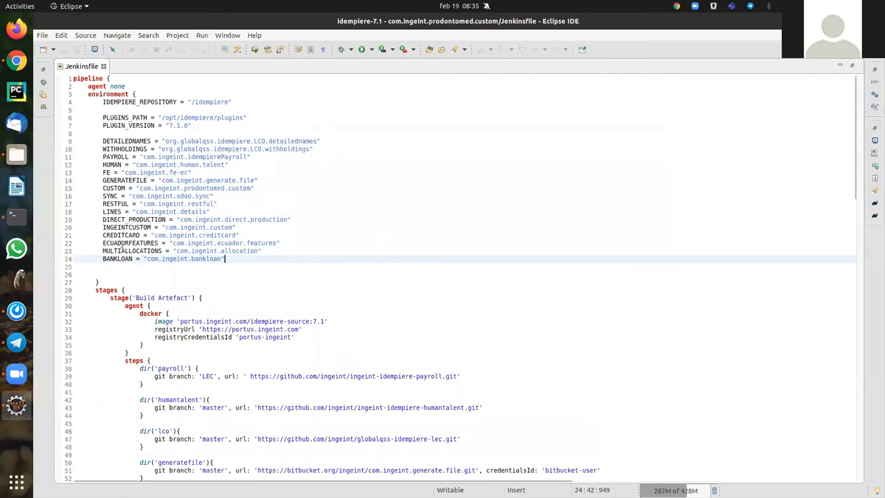
scroll(down, 3)
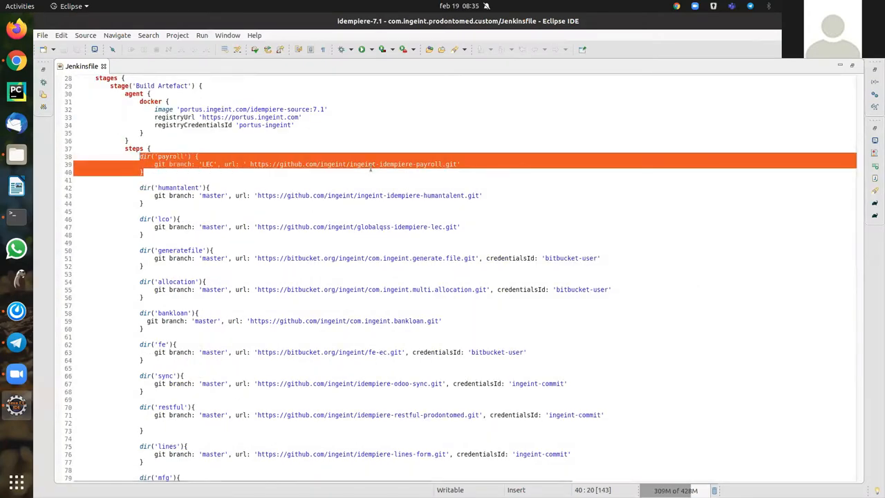
scroll(down, 3)
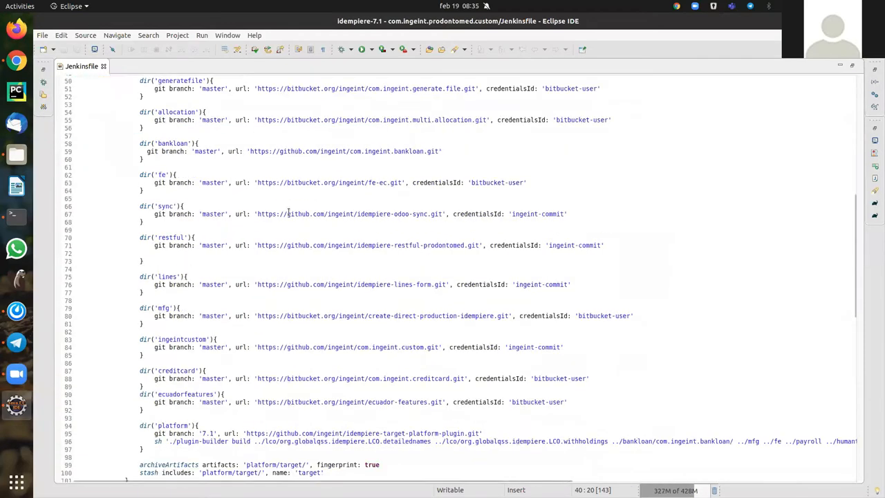
scroll(down, 3)
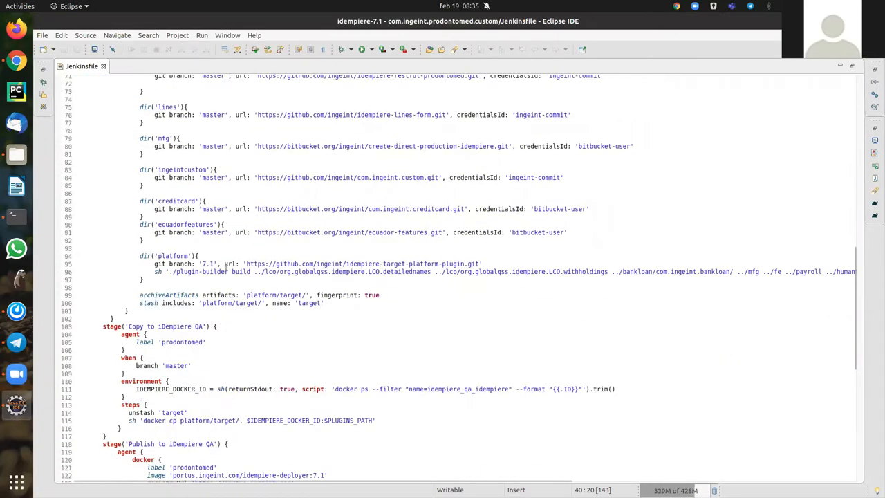
mouse_move(171, 271)
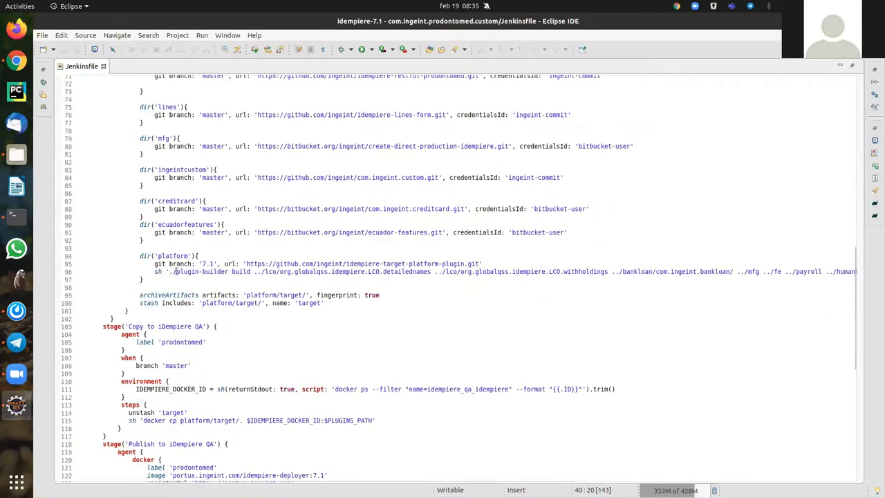
double_click(200, 271)
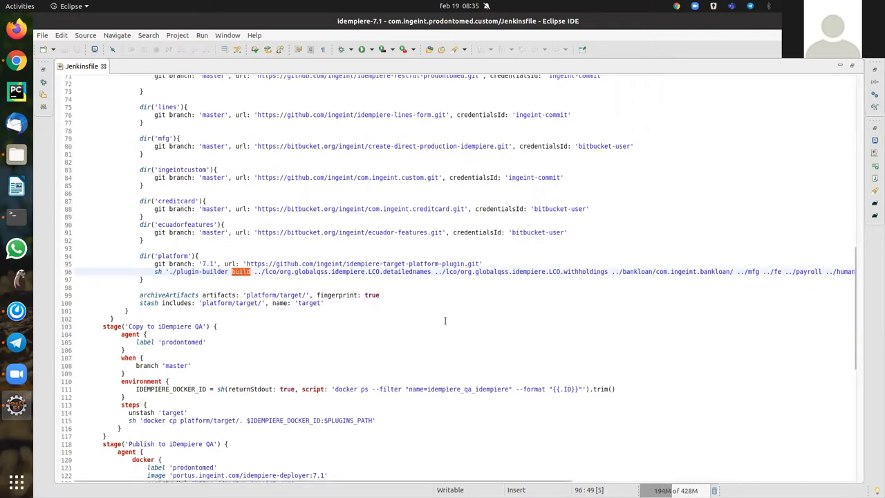
scroll(right, 3)
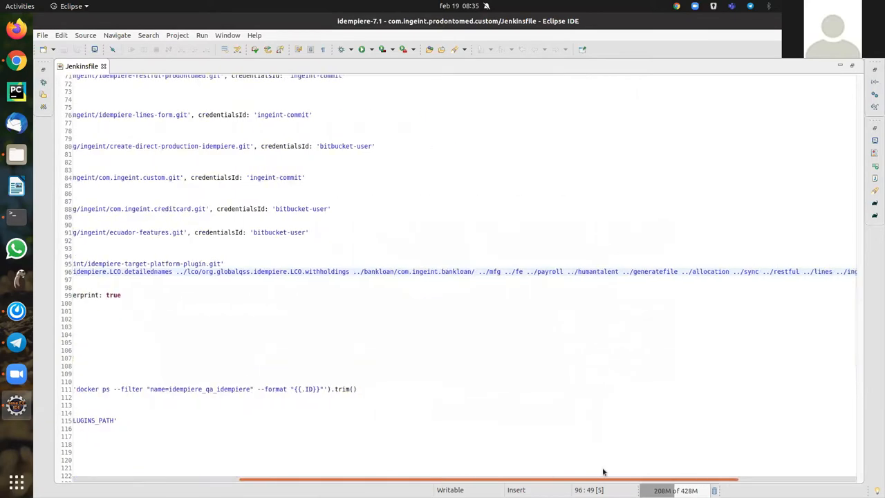
scroll(right, 3)
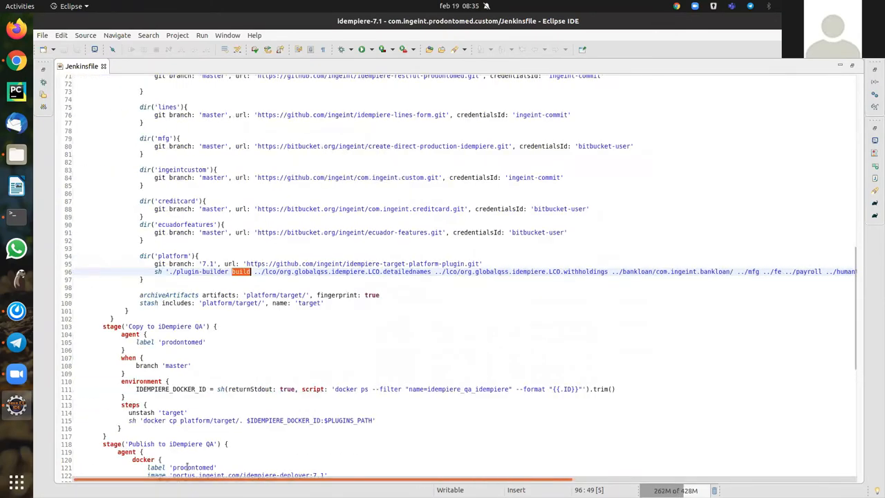
scroll(down, 3)
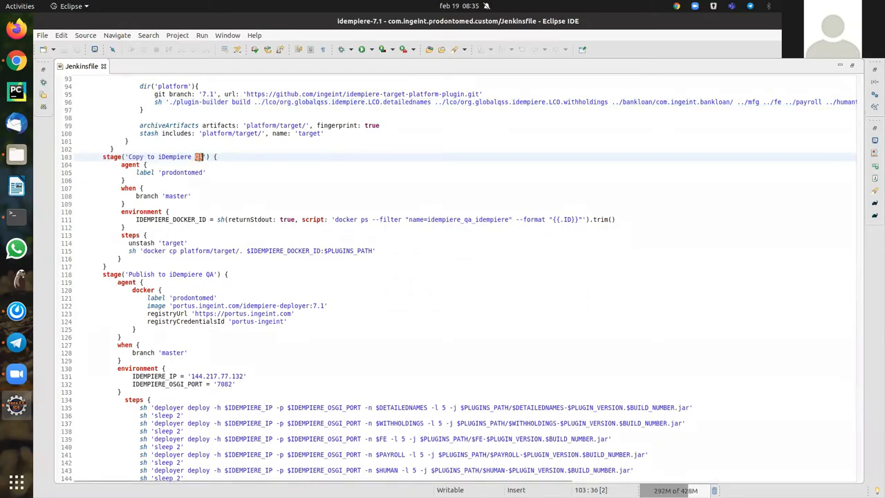
scroll(down, 3)
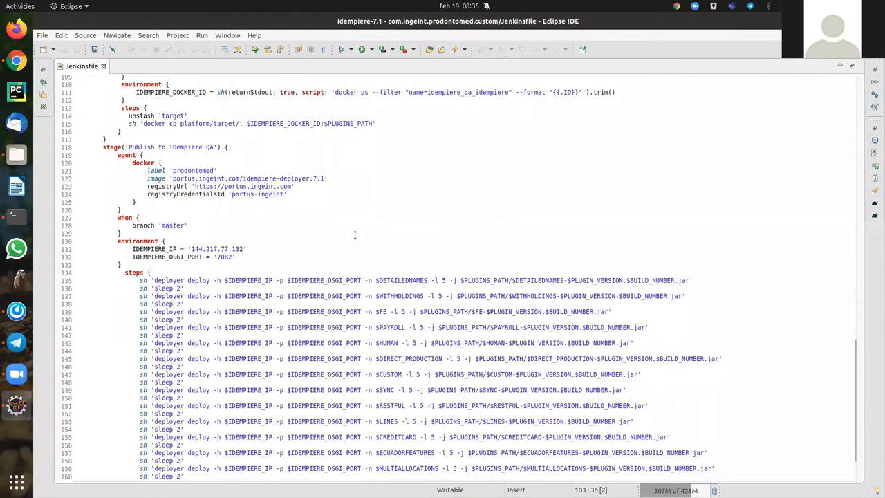
scroll(down, 3)
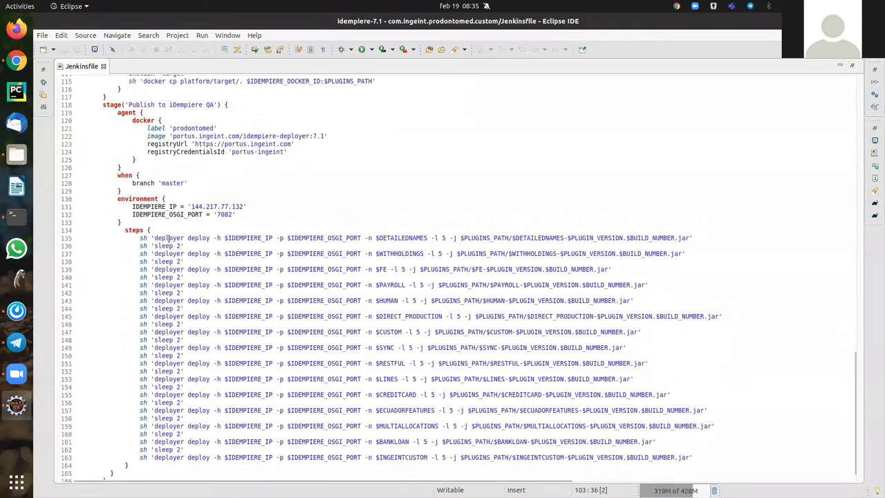
double_click(169, 238)
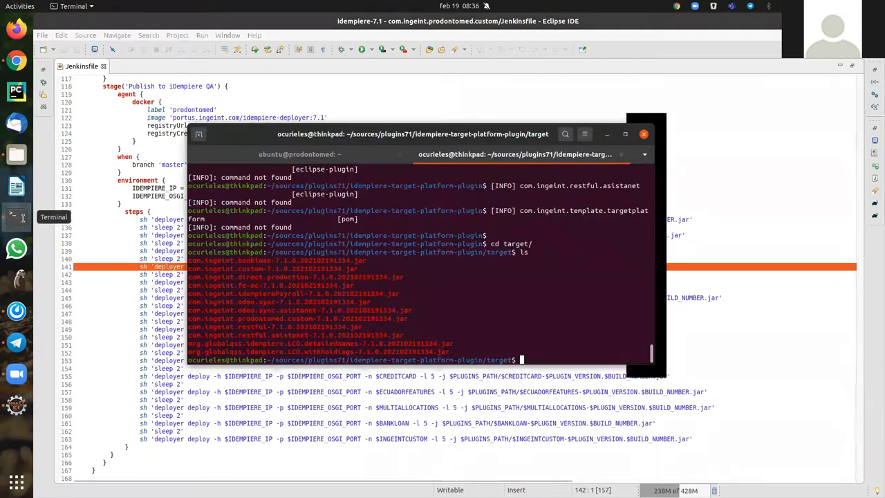
click(300, 155)
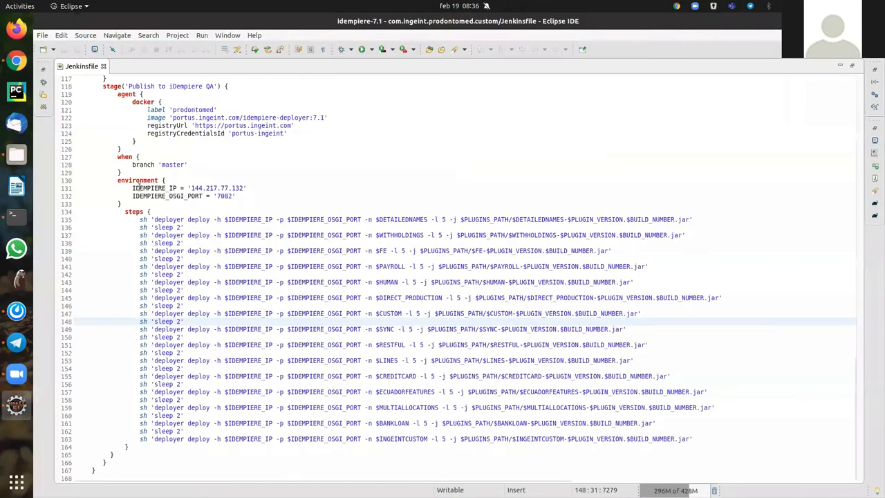
mouse_move(271, 188)
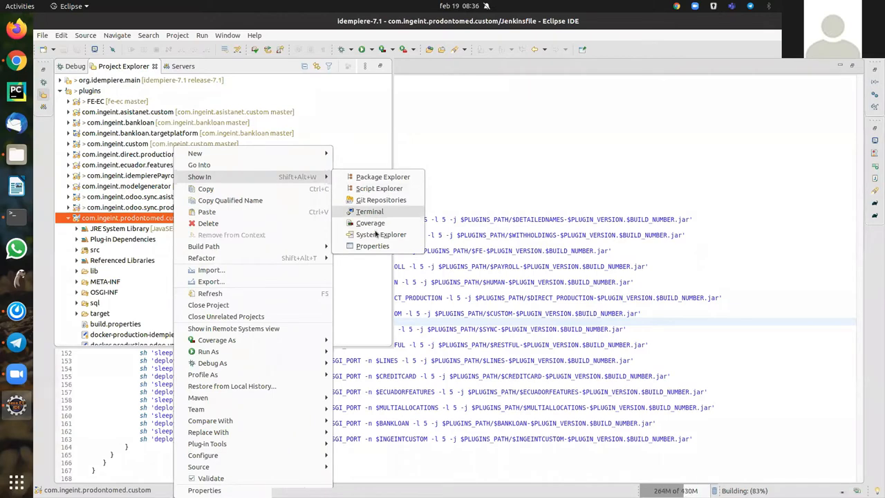
Bring up the context actions for the com.ingeint.prodontomed.custom project to reach its Properties.
click(453, 169)
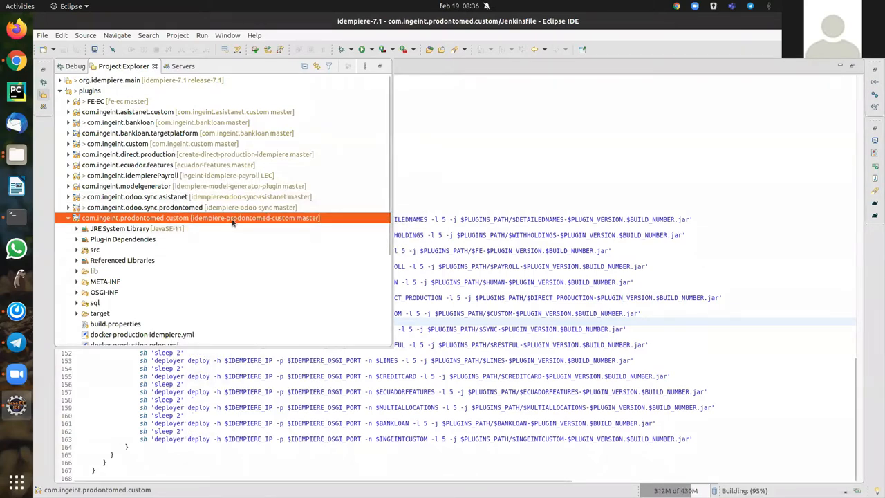
right_click(201, 218)
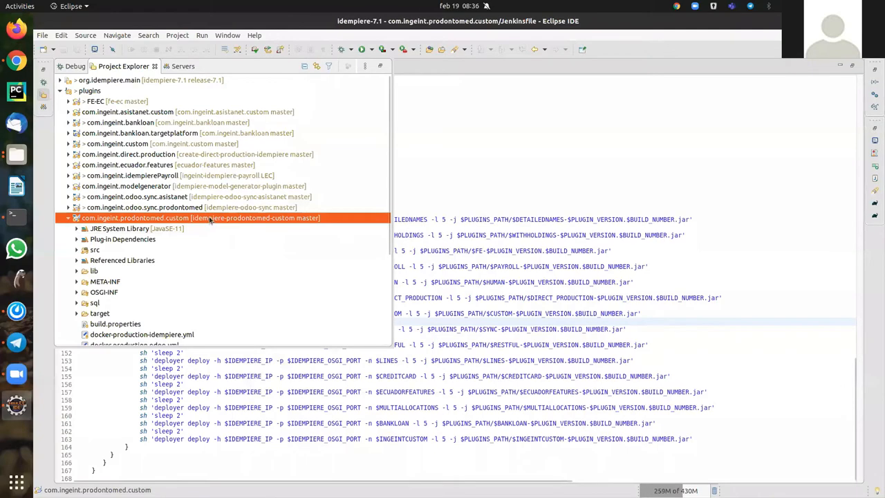
mouse_move(481, 183)
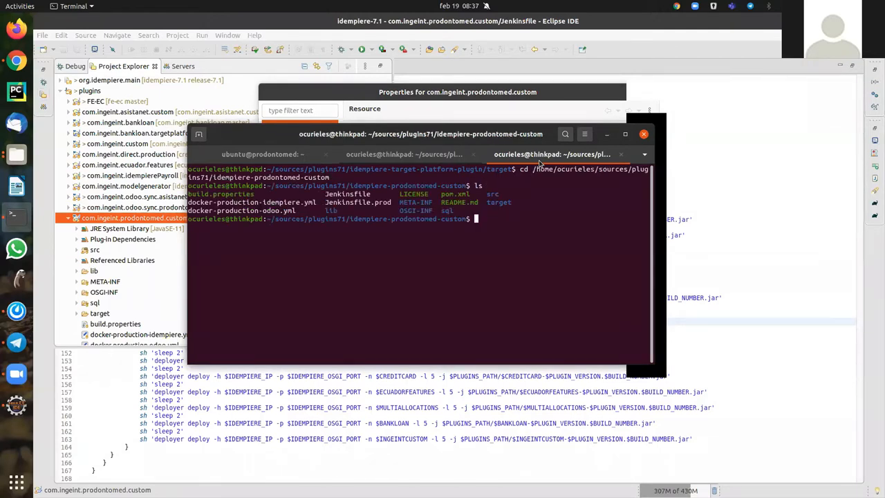
cd into the prodontomed custom project folder and edit README.md in nano, saving the change.
text(cd)
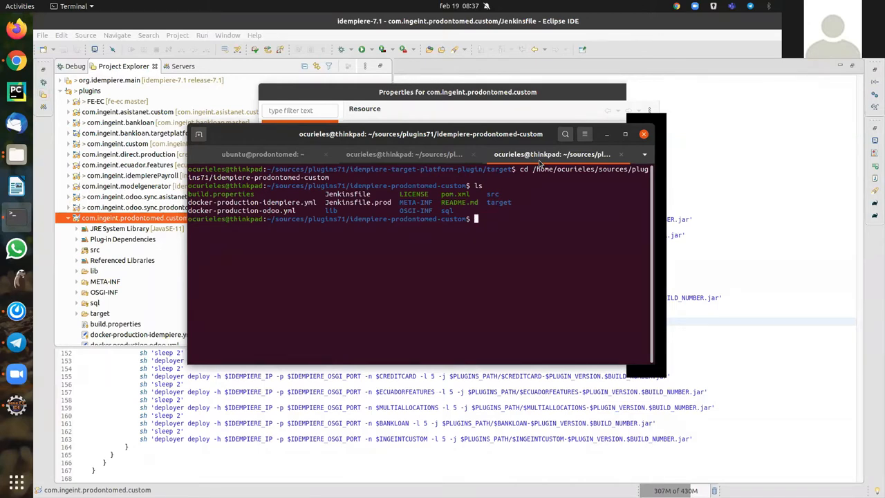
text(cd)
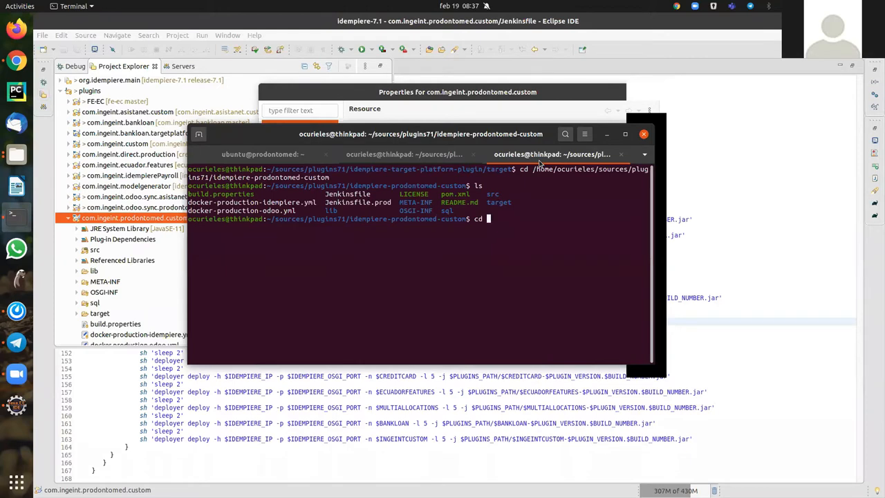
text(RE)
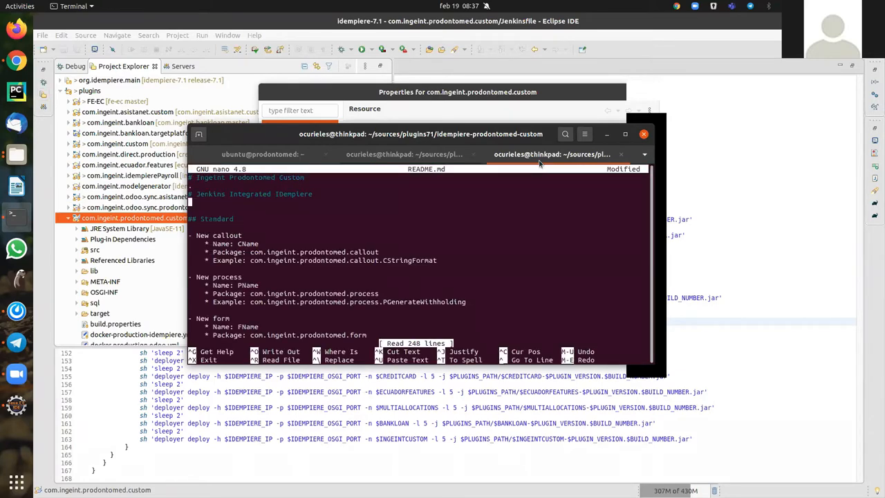
key(ctrl+x)
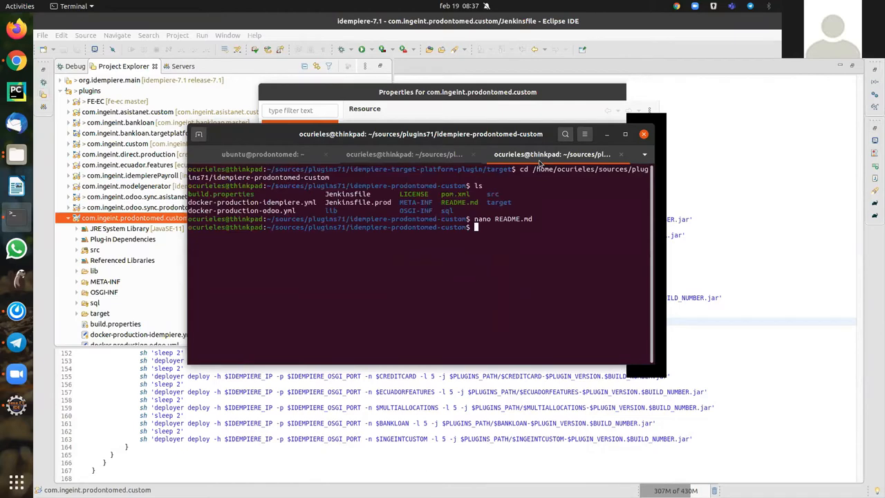
Stage all changes, commit them as "Idempiere meeting" and push to the remote repository.
text(git)
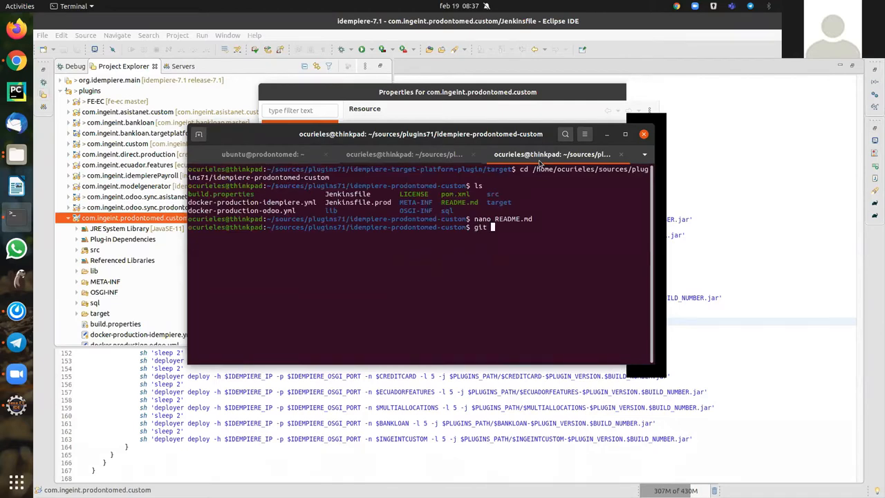
text(add .)
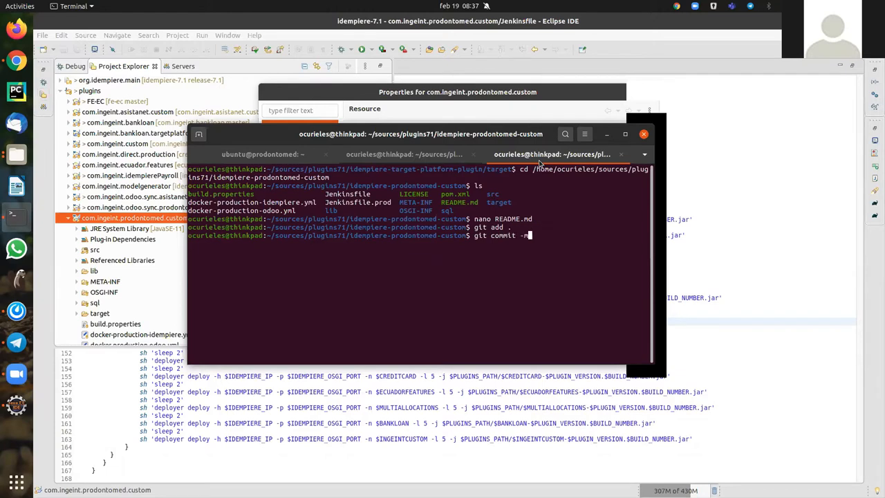
text("Idempiere)
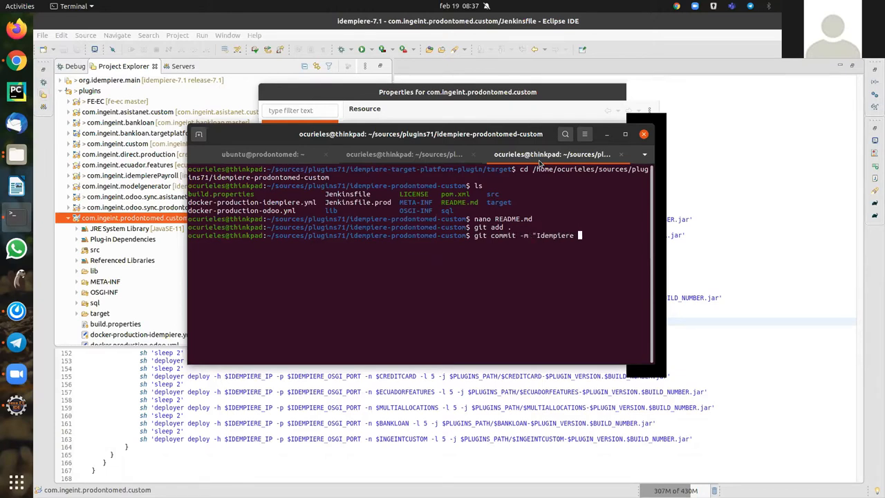
text(meeting)
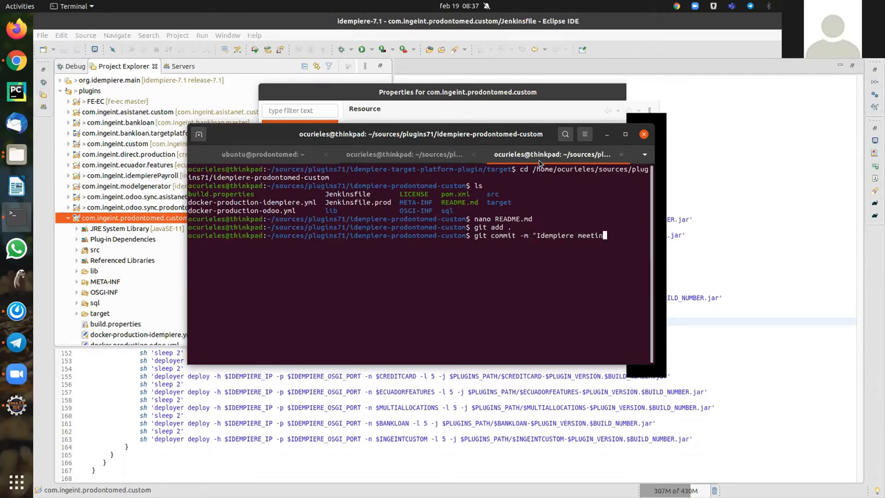
text(git push)
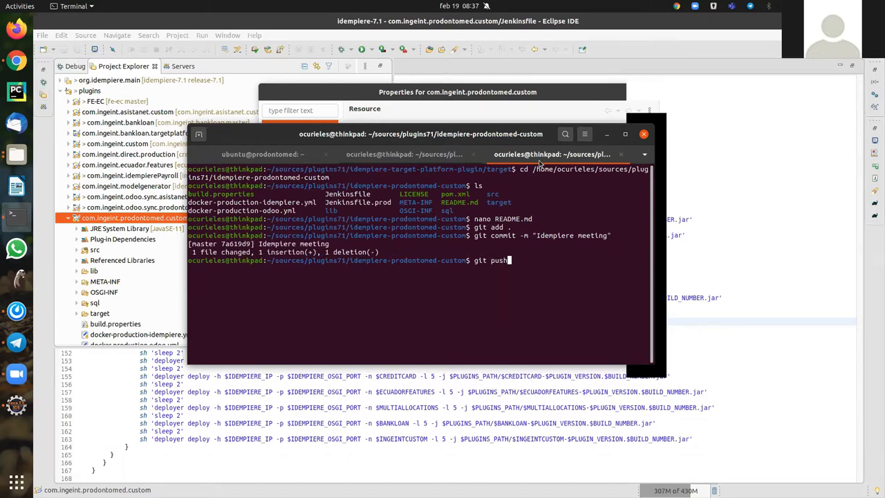
key(Return)
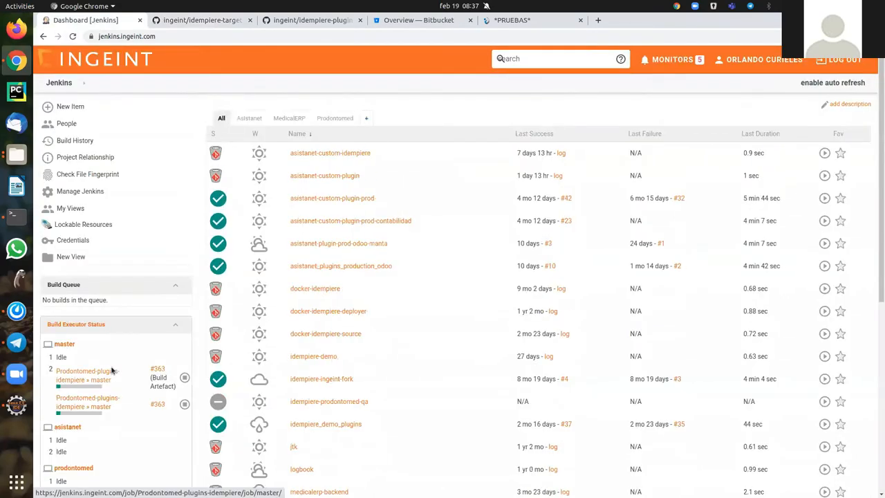
Open the Prodontomed-plugins-idempiere master job and its running build #363.
click(86, 375)
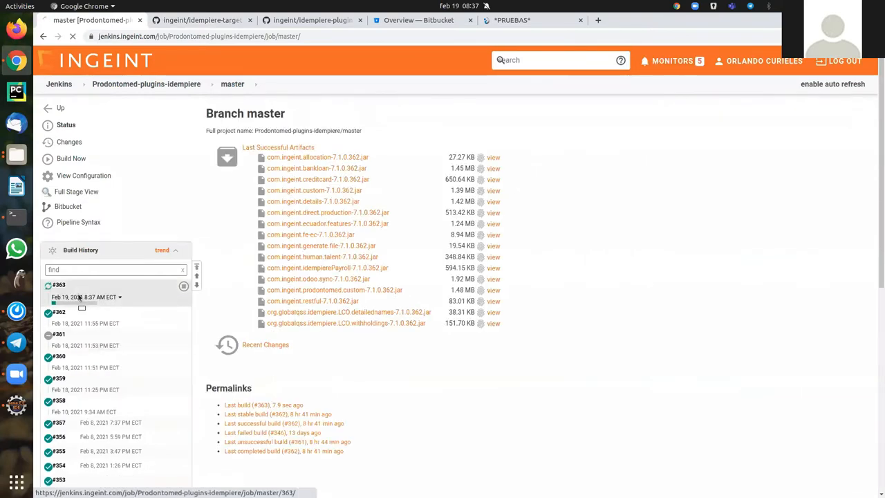
click(56, 282)
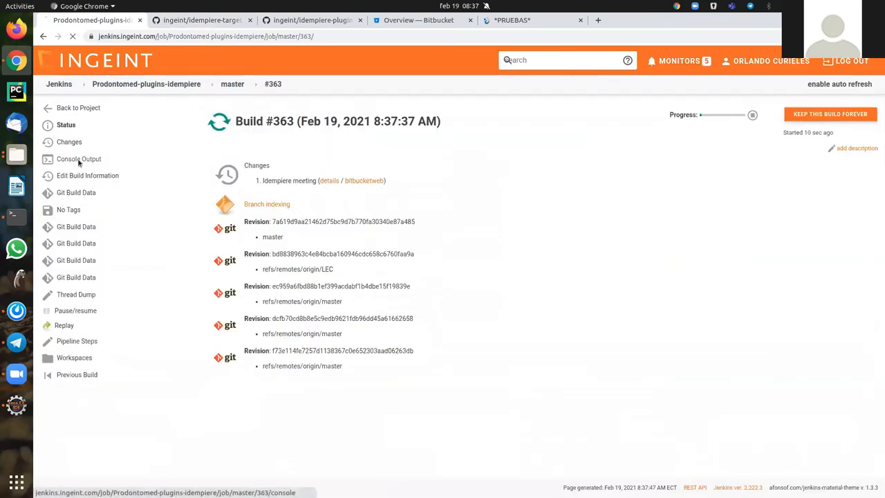
Follow build #363's Console Output log through the plugin repository checkouts.
click(77, 159)
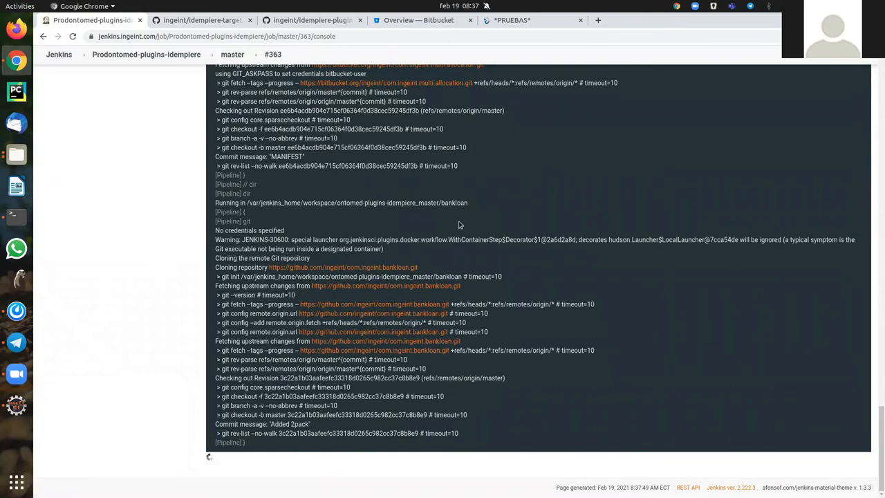
scroll(down, 3)
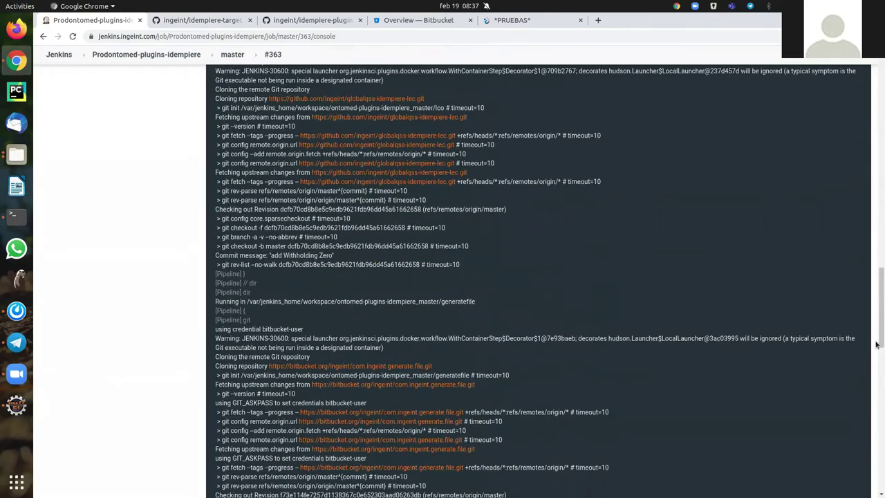
scroll(down, 3)
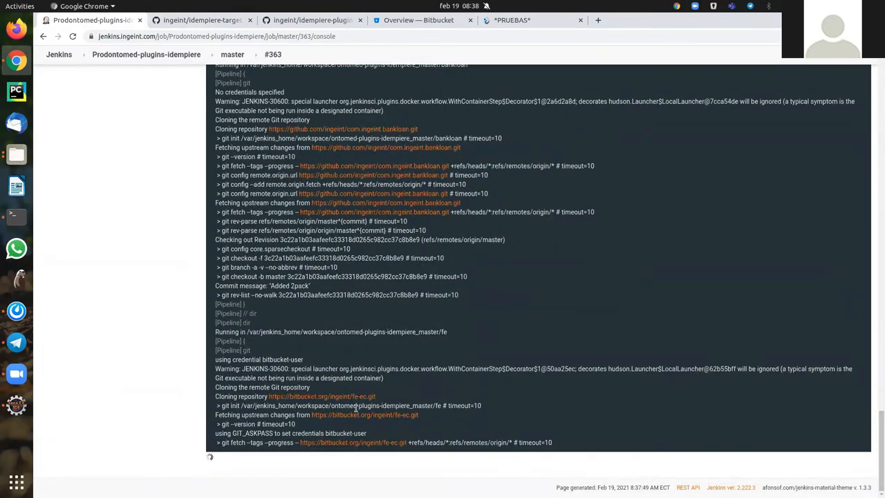
scroll(down, 3)
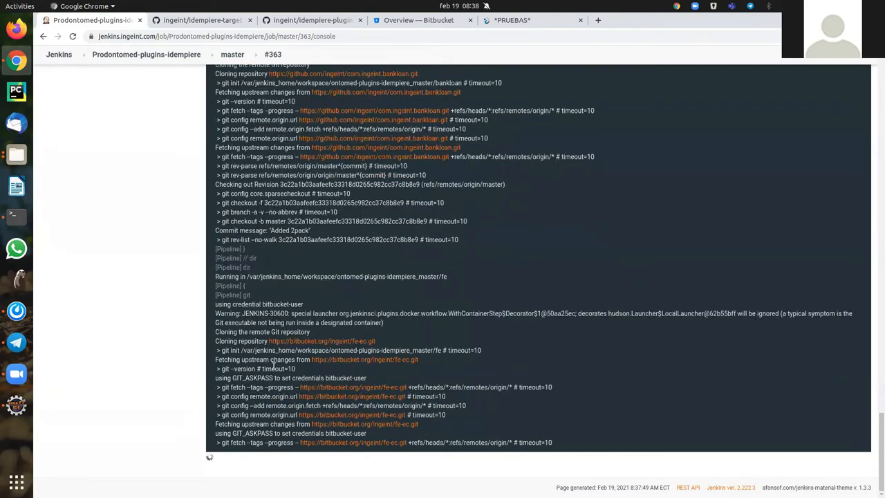
scroll(down, 3)
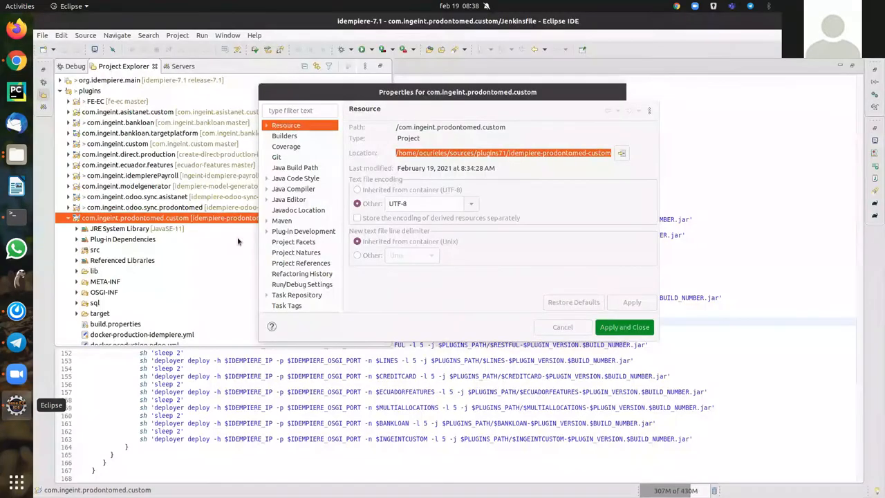
Return from the Eclipse Properties dialog to the Jenkins build #363 console log in Chrome.
click(562, 326)
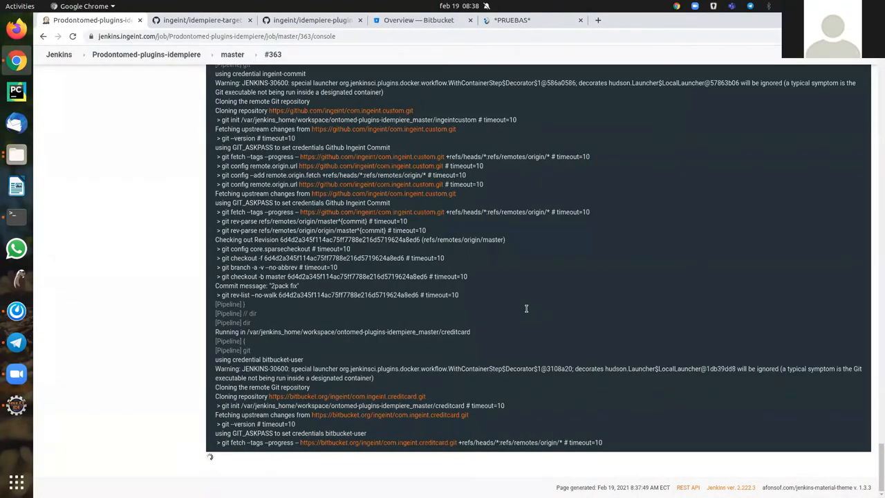
scroll(down, 3)
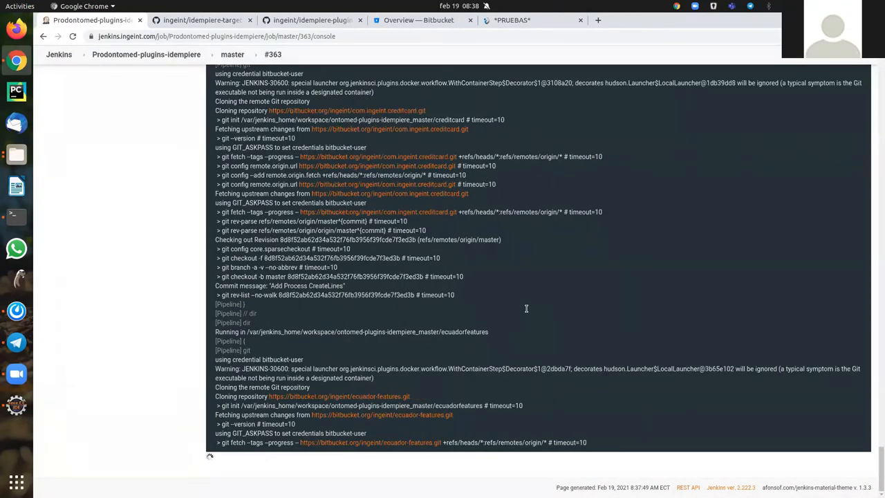
scroll(down, 3)
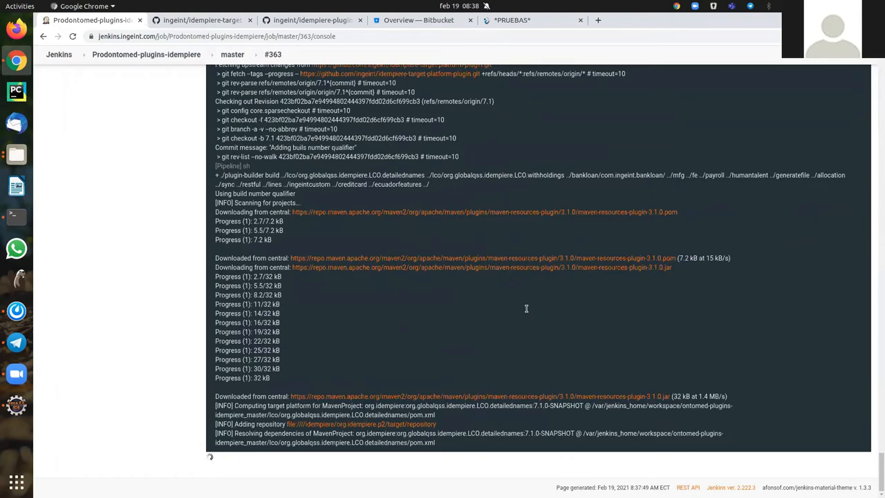
scroll(down, 3)
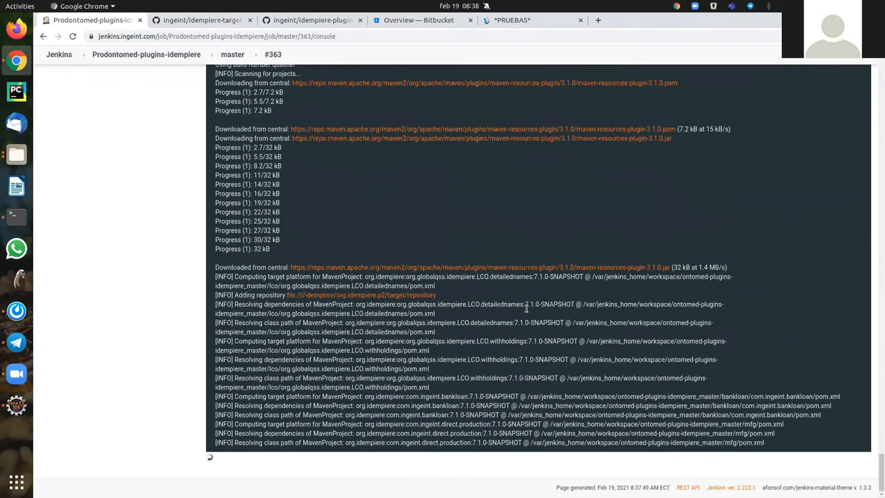
scroll(down, 3)
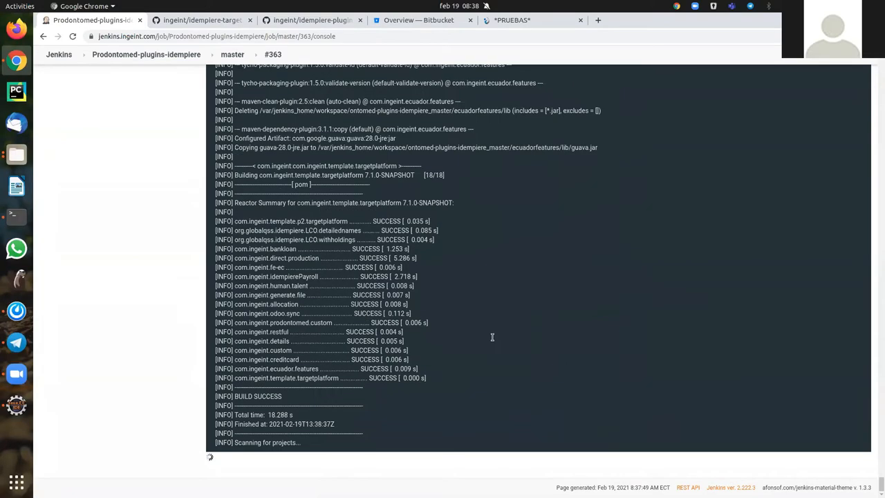
scroll(down, 3)
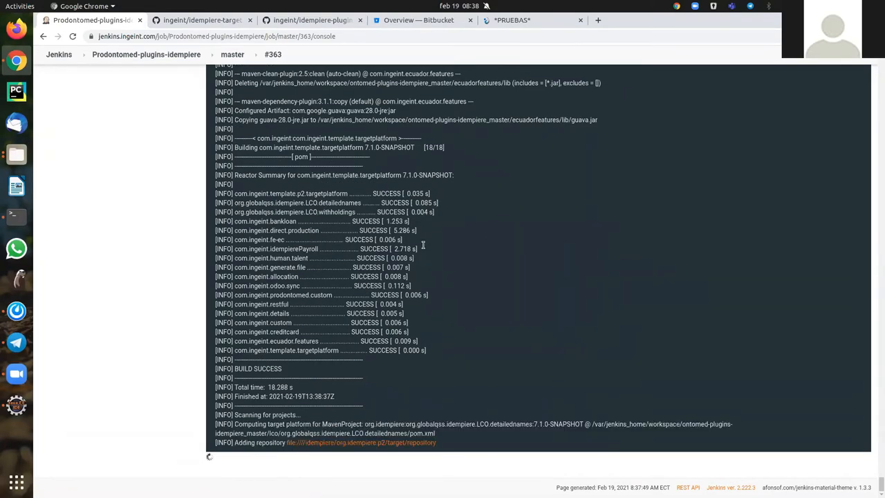
scroll(down, 3)
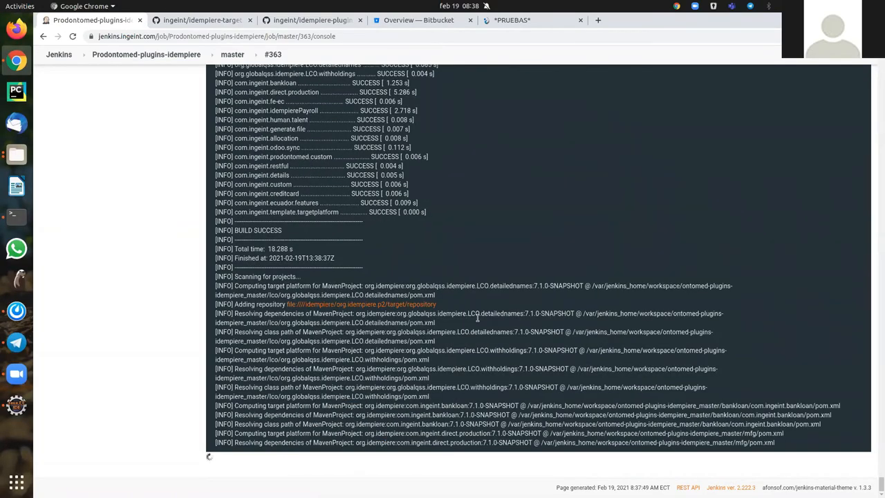
scroll(down, 3)
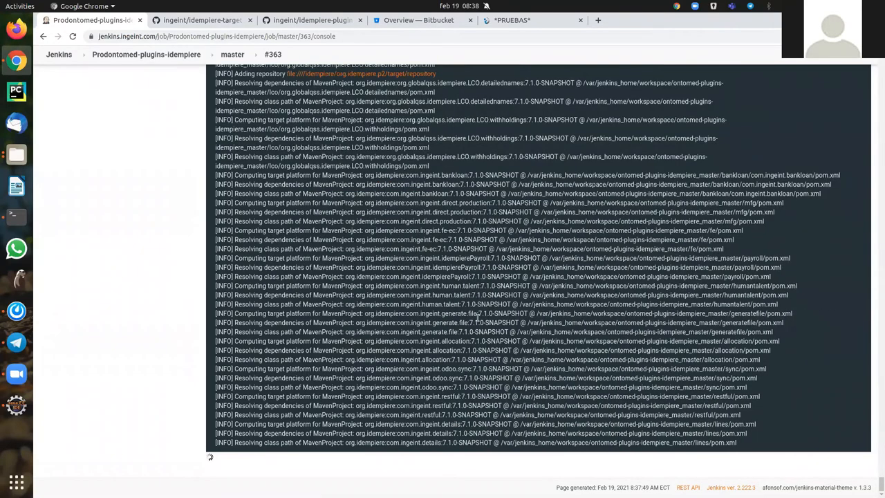
scroll(down, 3)
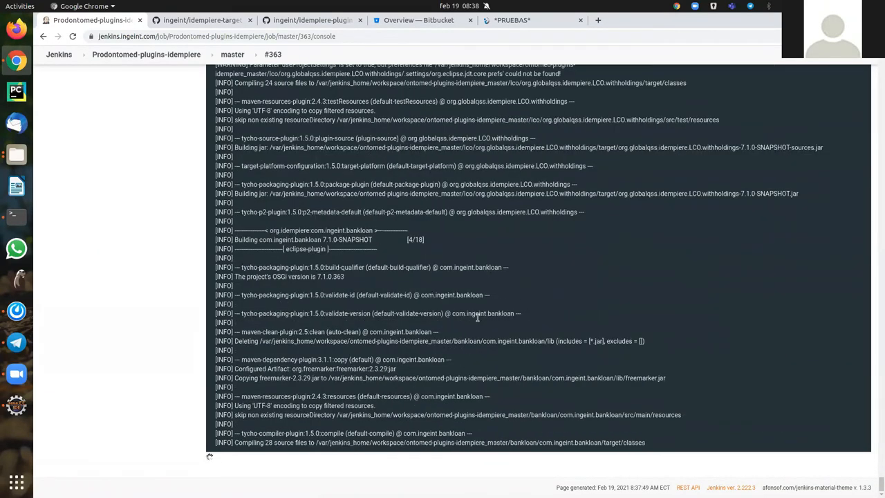
scroll(down, 3)
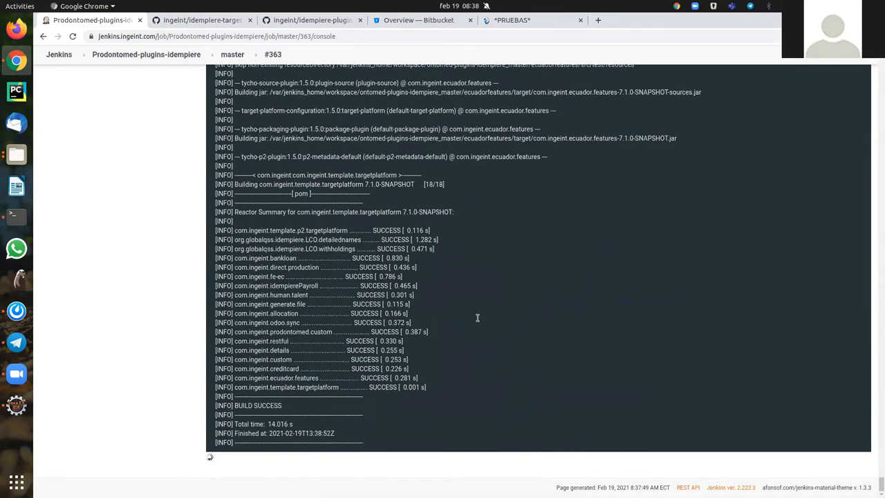
scroll(down, 3)
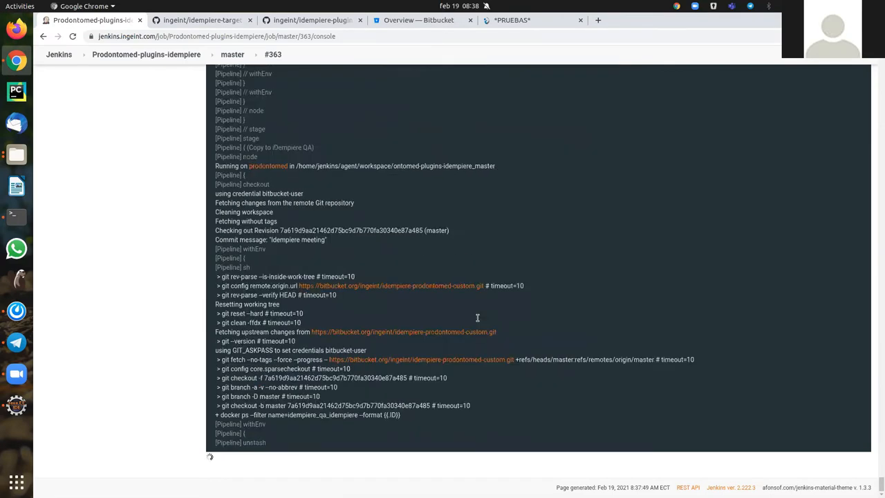
scroll(down, 3)
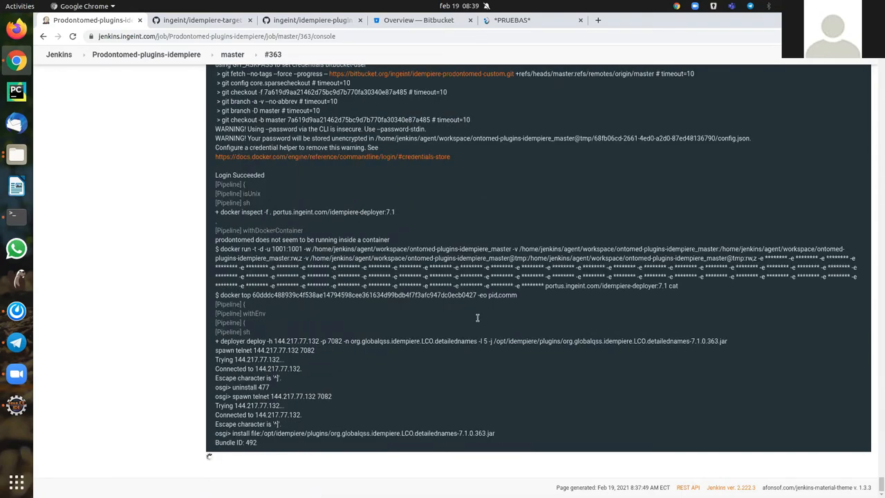
scroll(down, 3)
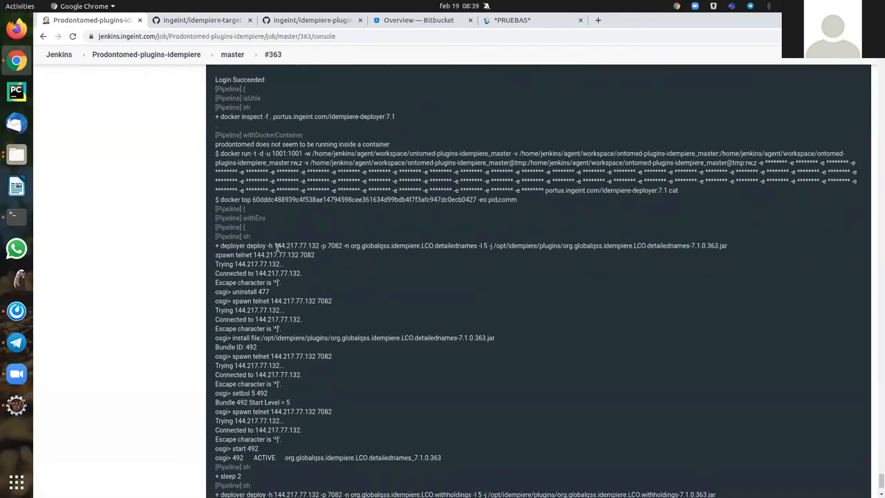
mouse_move(403, 246)
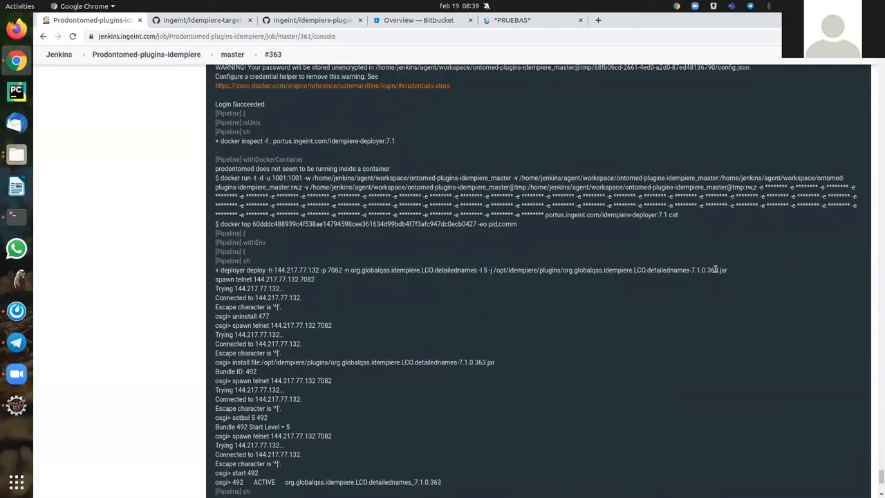
scroll(down, 3)
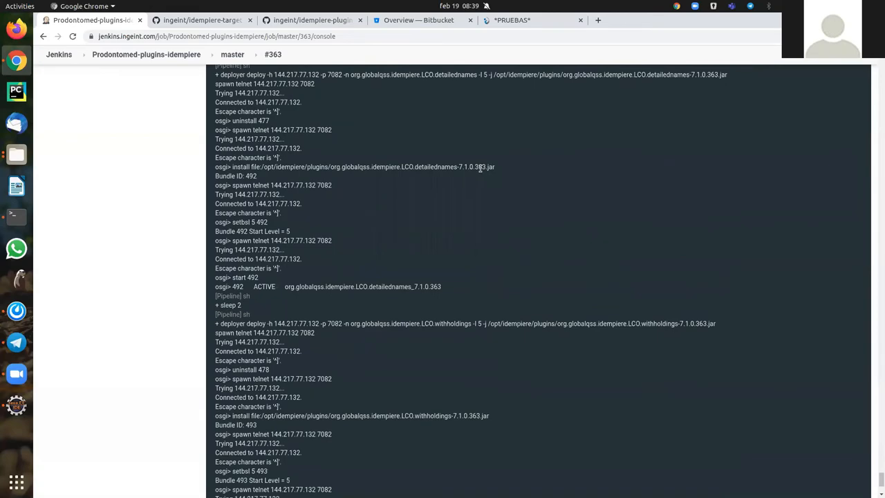
scroll(down, 3)
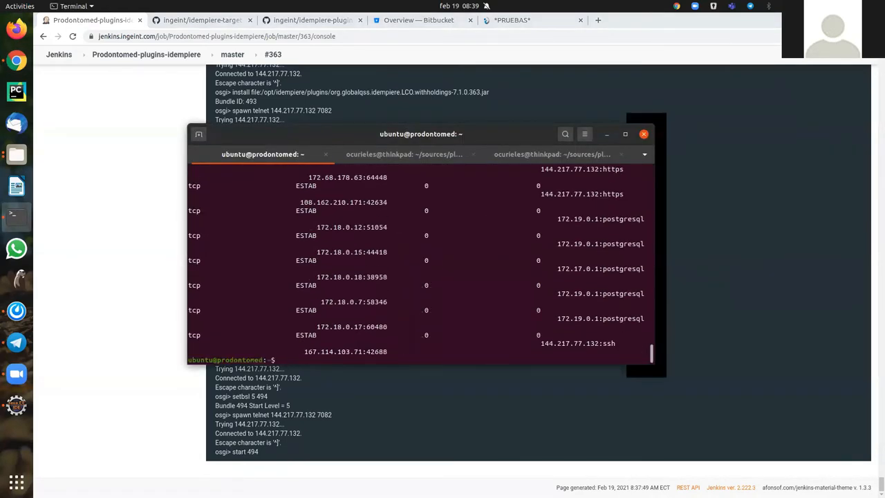
Telnet to localhost 7082 to reach the OSGi console and list the bundle states.
text(telenet l)
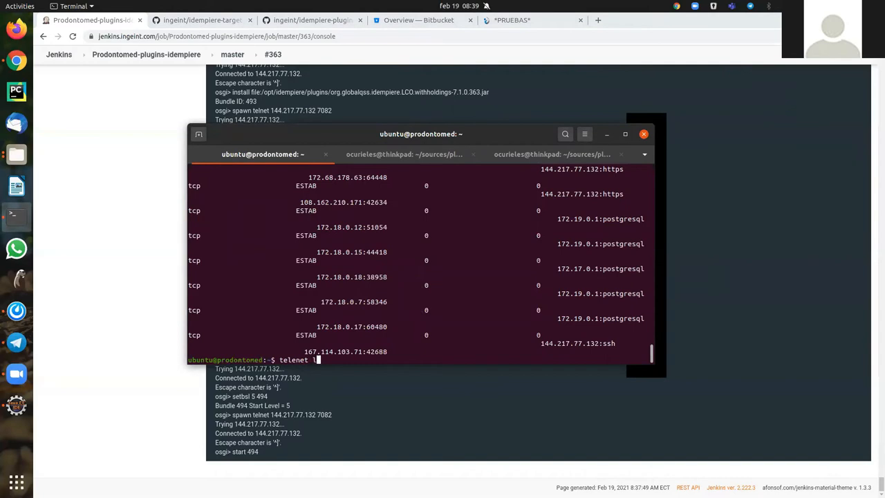
text(ocalhost 7082)
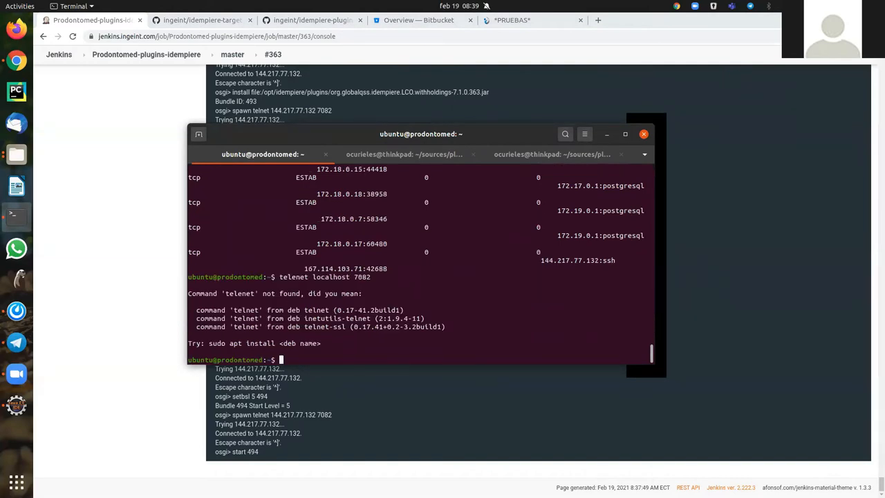
key(ctrl+r)
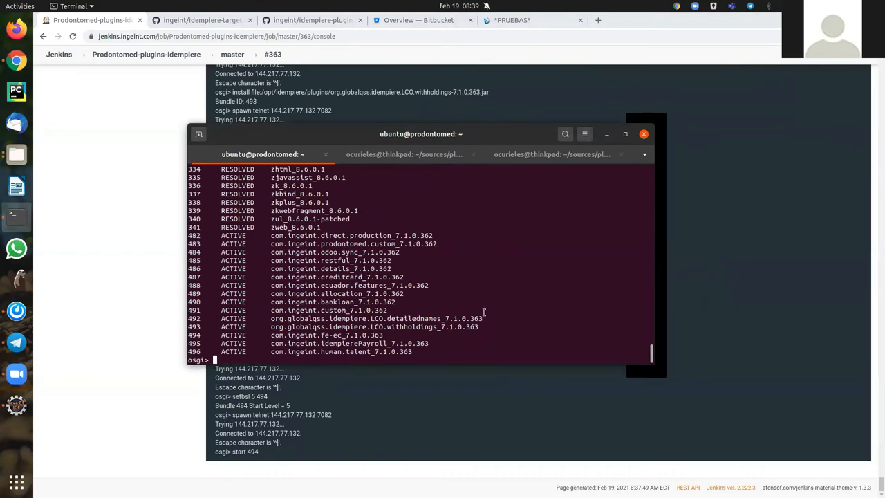
mouse_move(465, 317)
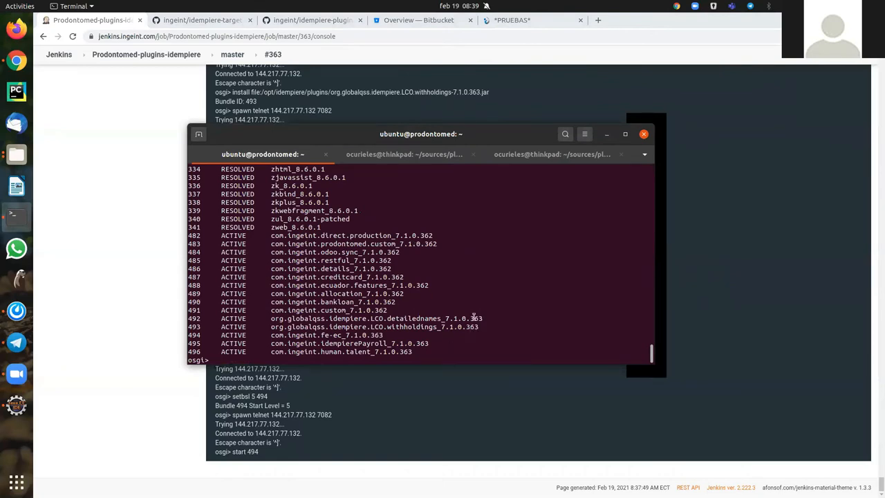
mouse_move(404, 268)
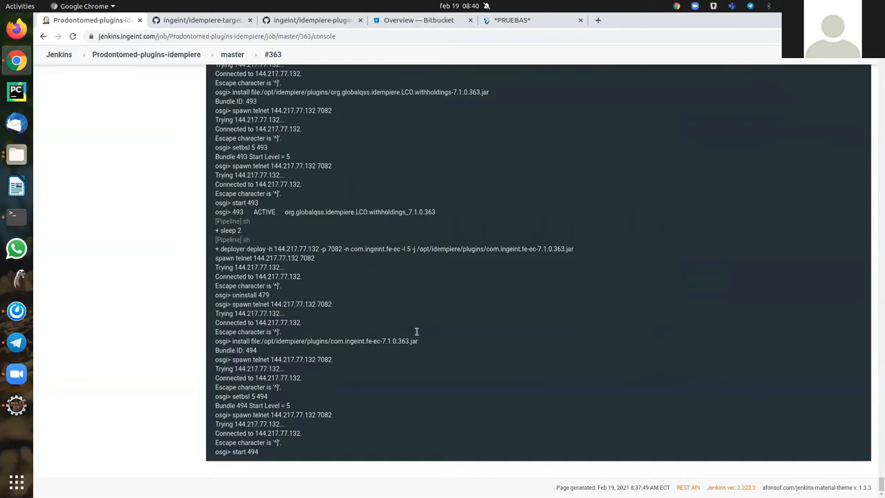
mouse_move(445, 354)
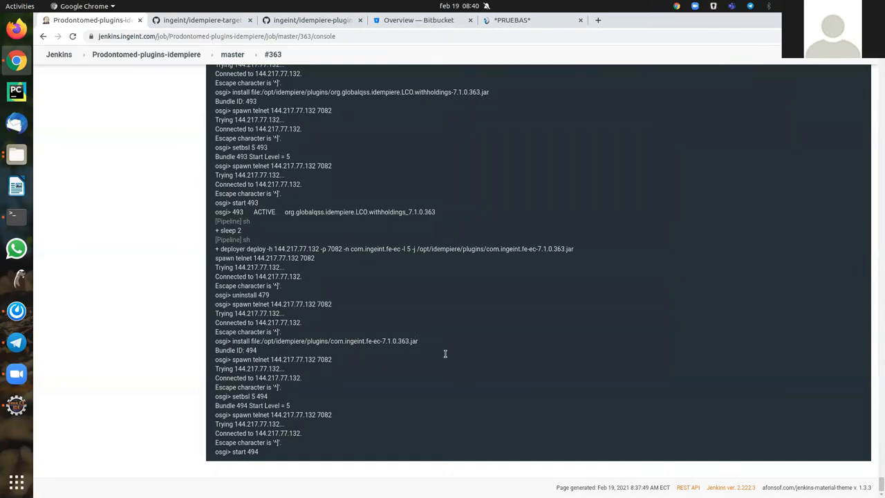
mouse_move(334, 226)
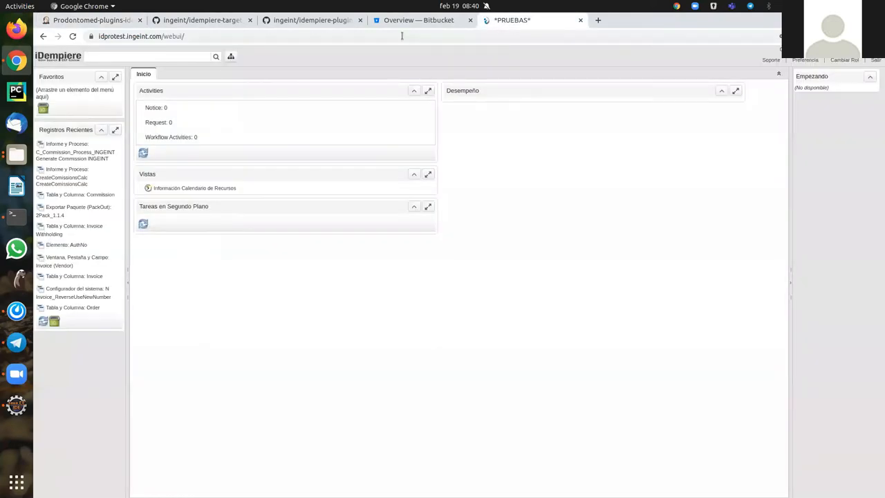
click(420, 21)
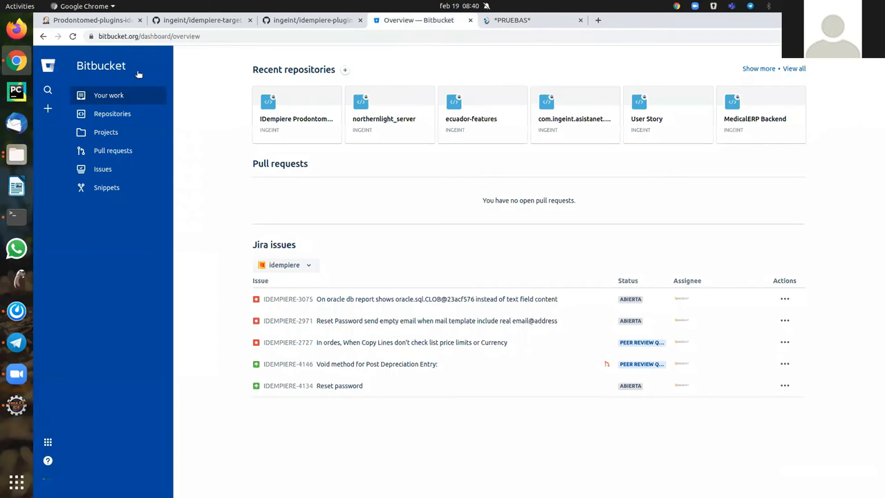
click(200, 20)
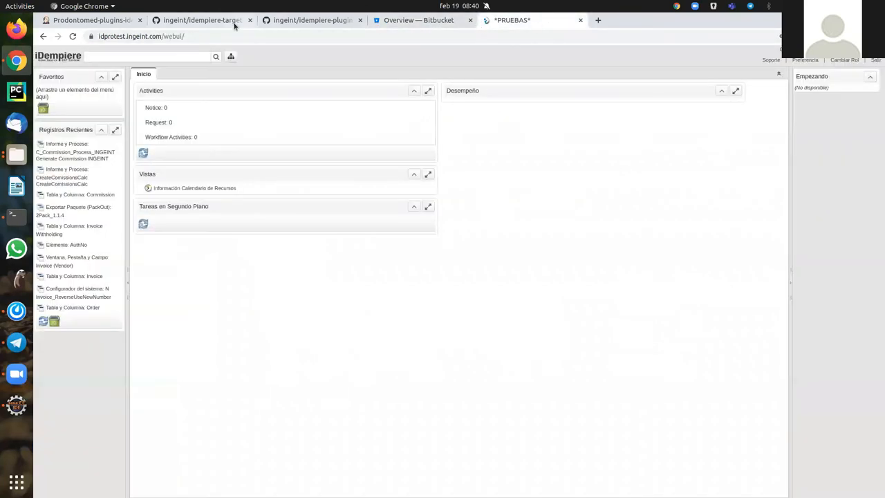
click(90, 21)
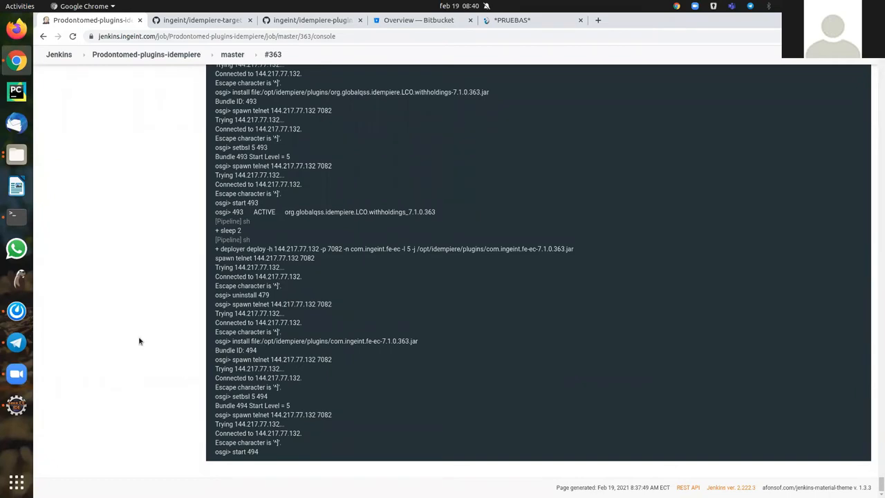
scroll(down, 3)
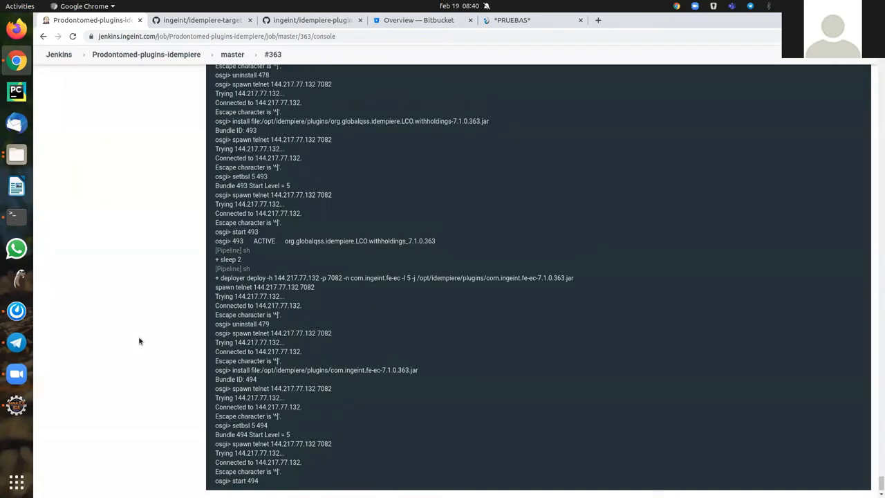
scroll(down, 3)
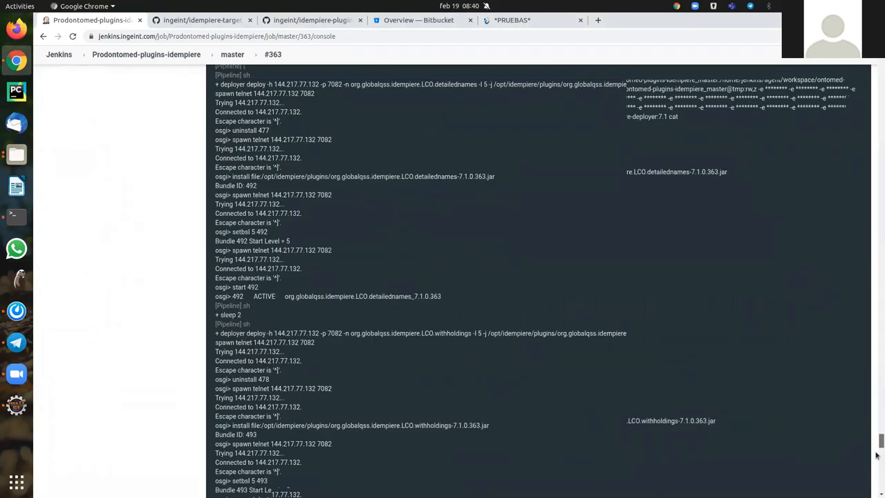
scroll(down, 3)
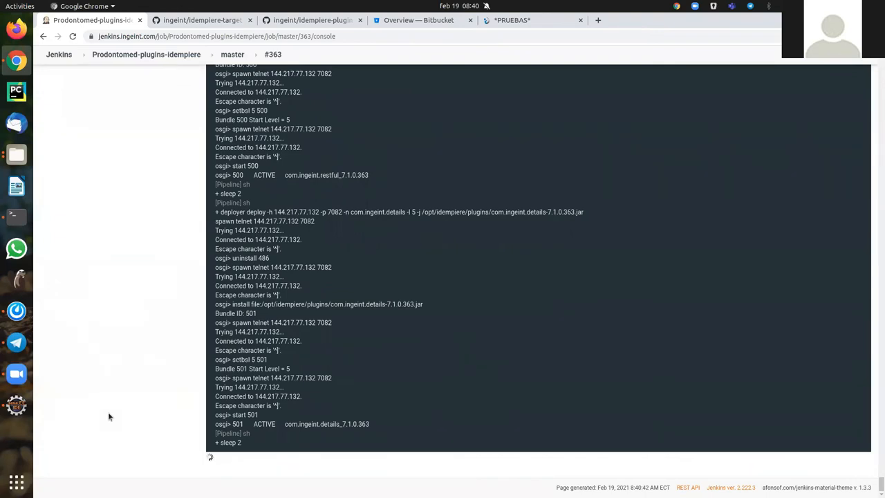
scroll(down, 3)
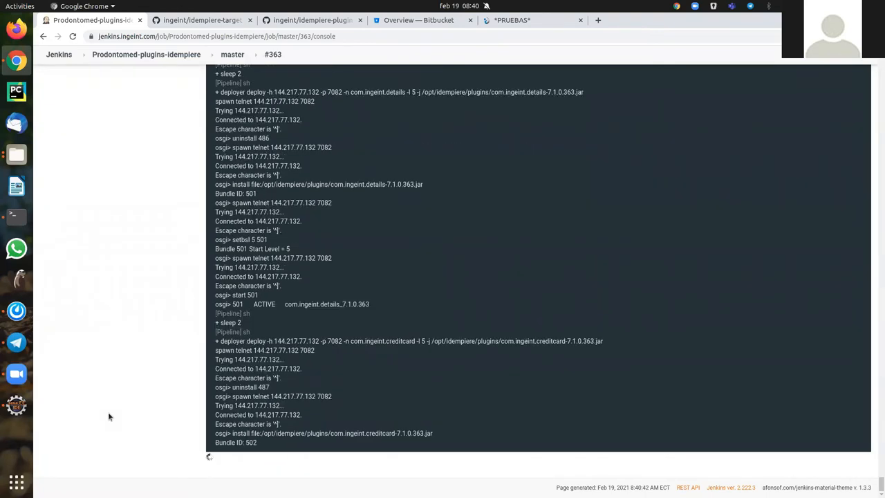
scroll(down, 3)
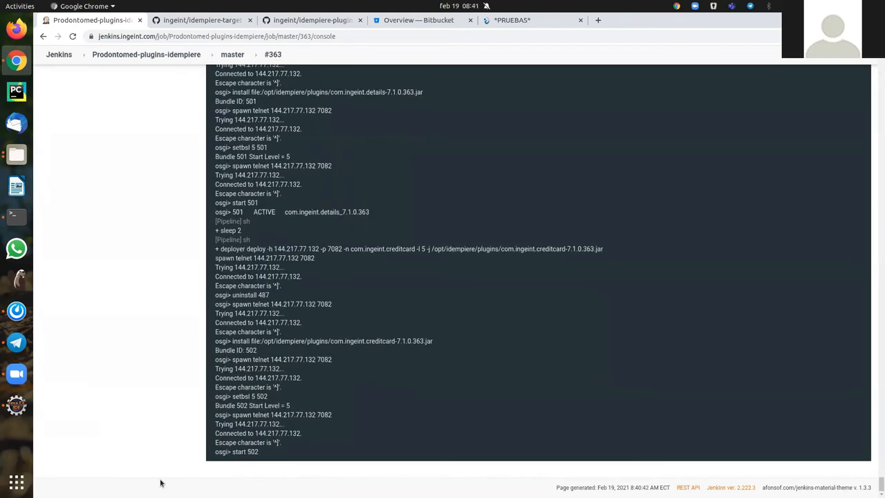
mouse_move(186, 249)
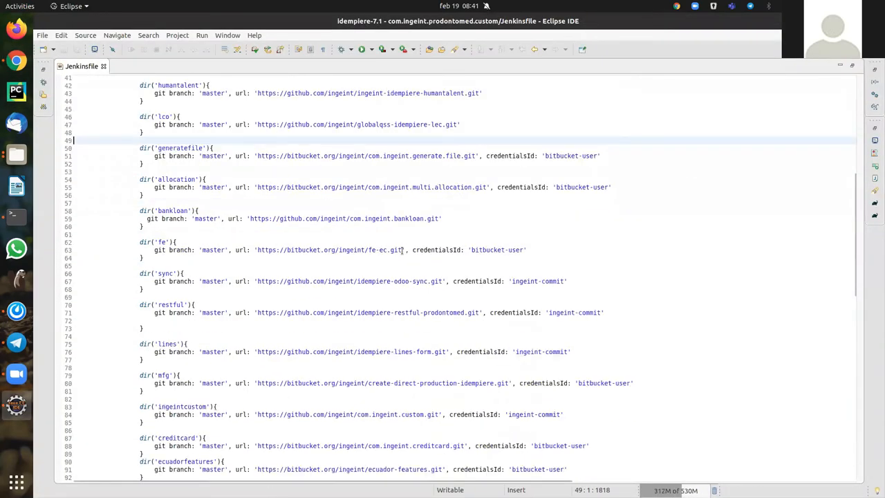
scroll(down, 3)
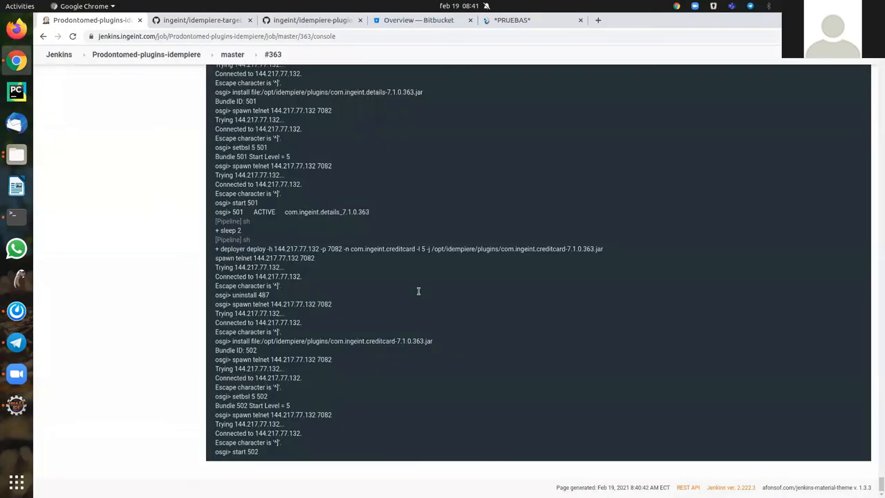
mouse_move(370, 365)
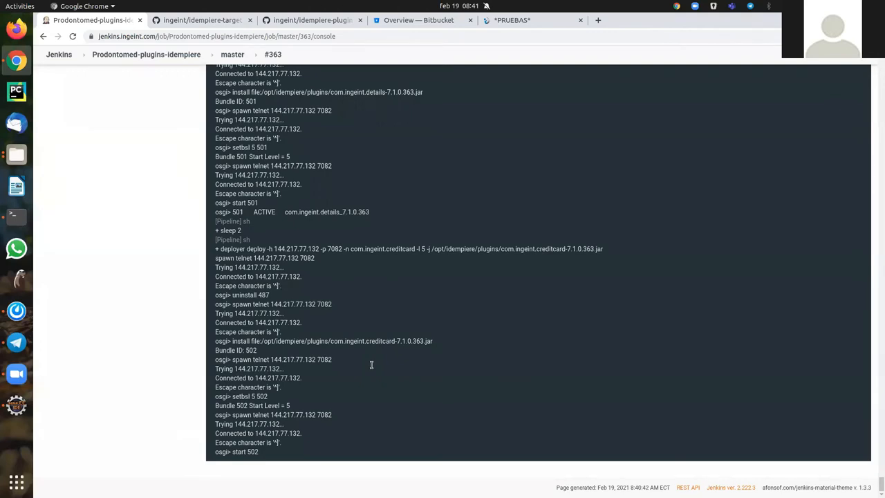
mouse_move(267, 101)
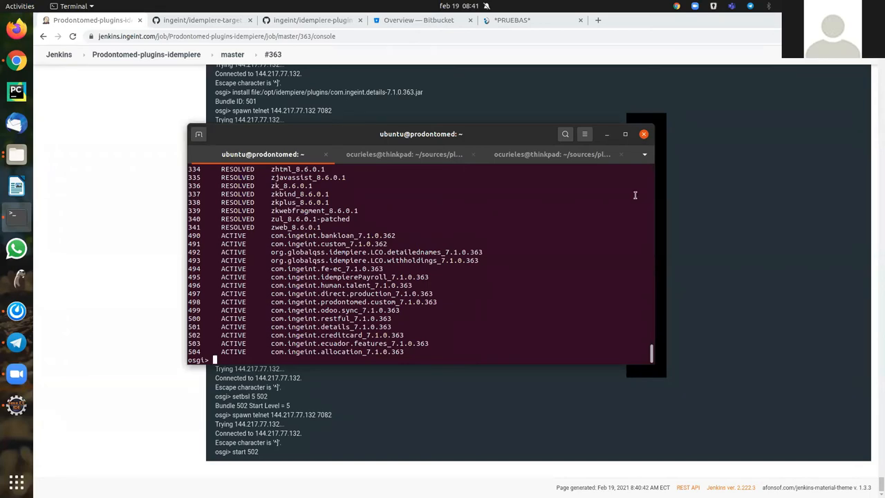
mouse_move(512, 352)
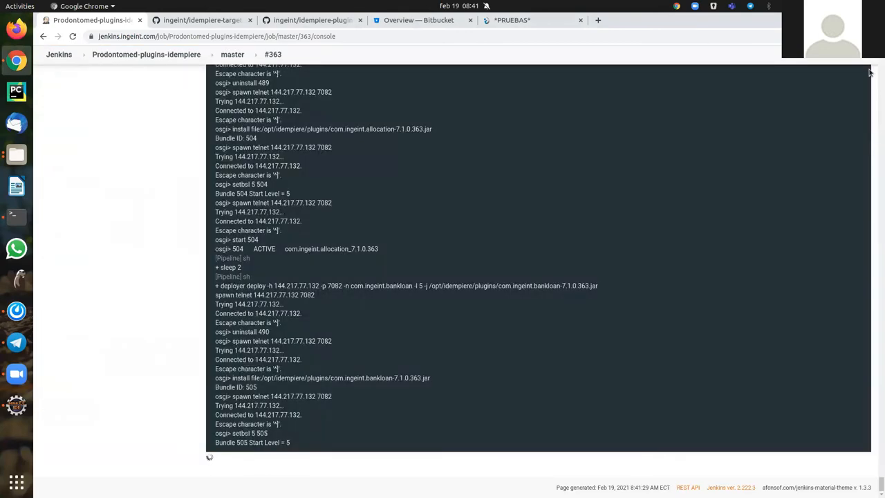
Scroll the build #363 console to Finished: SUCCESS, then switch toward Eclipse.
scroll(down, 3)
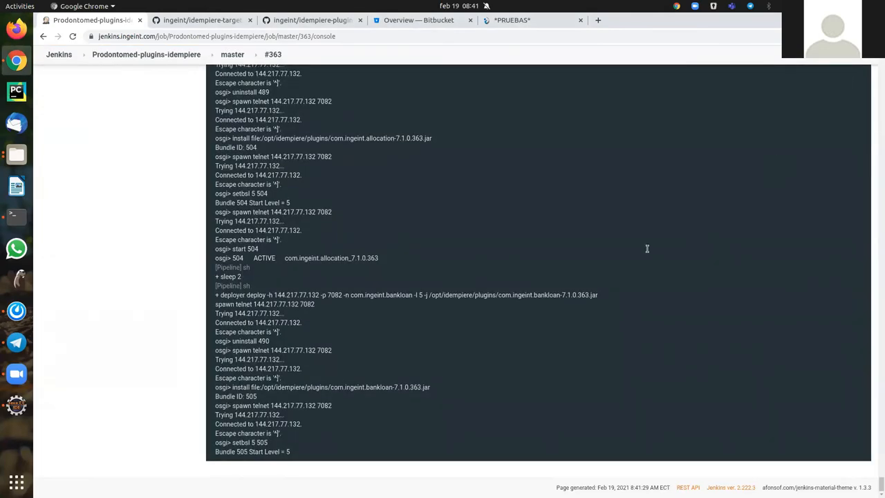
mouse_move(462, 371)
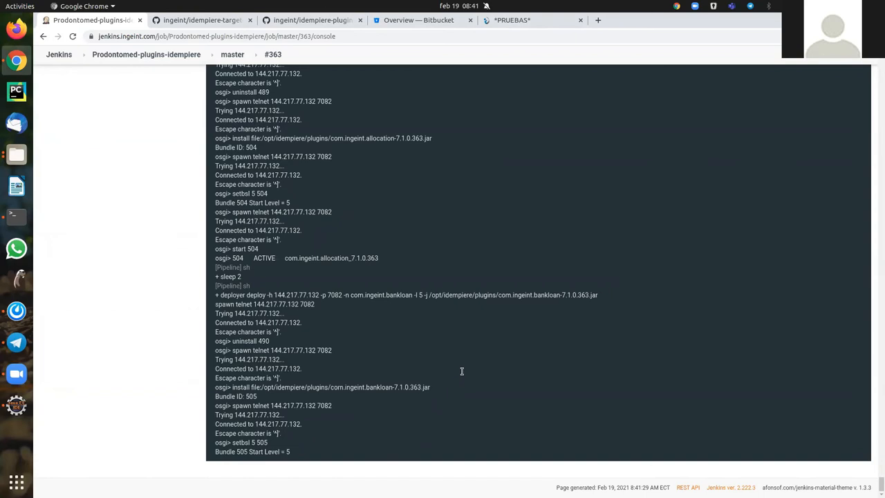
mouse_move(127, 133)
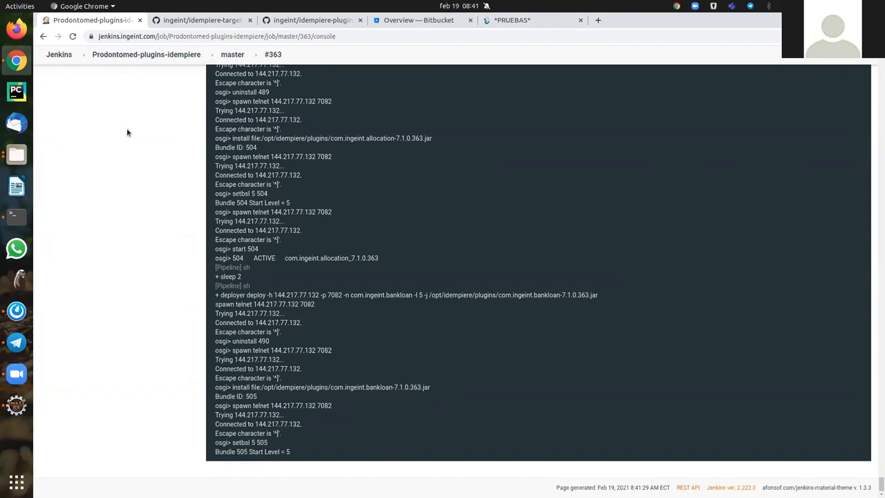
mouse_move(204, 319)
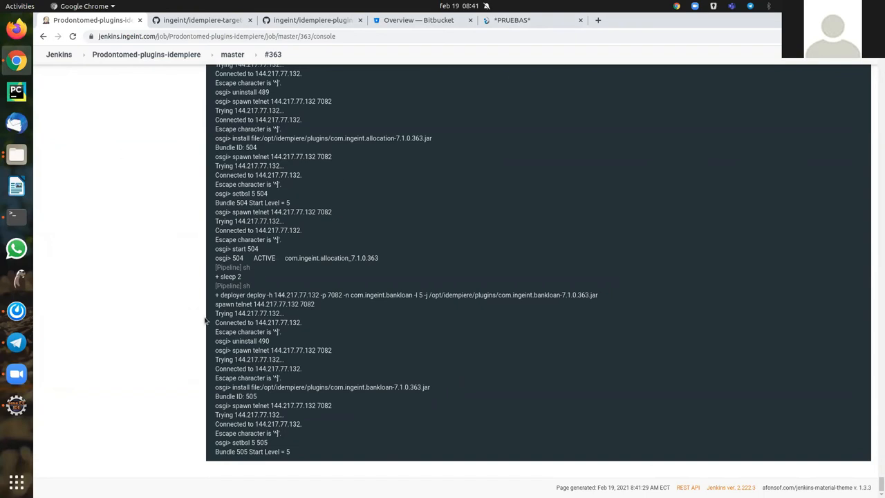
mouse_move(136, 311)
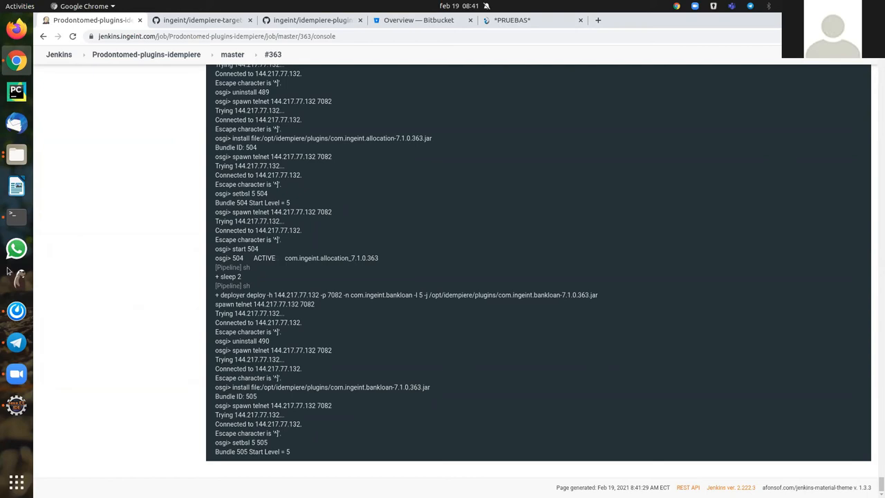
mouse_move(197, 282)
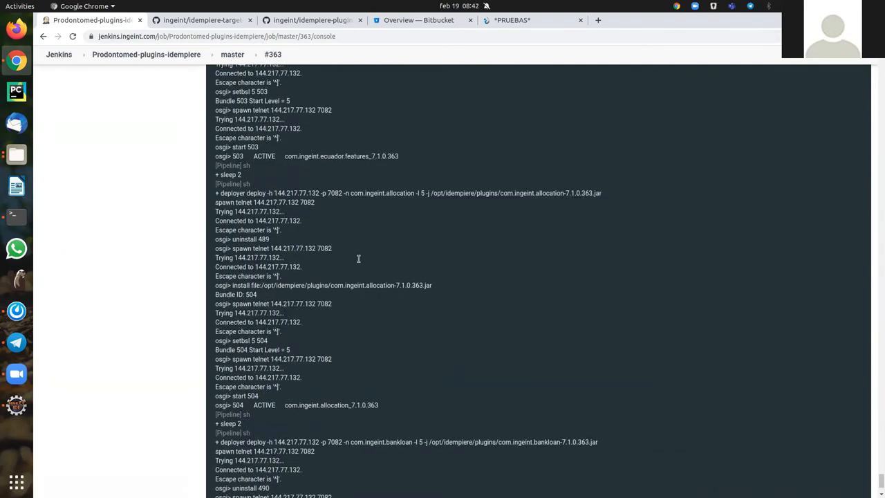
scroll(down, 3)
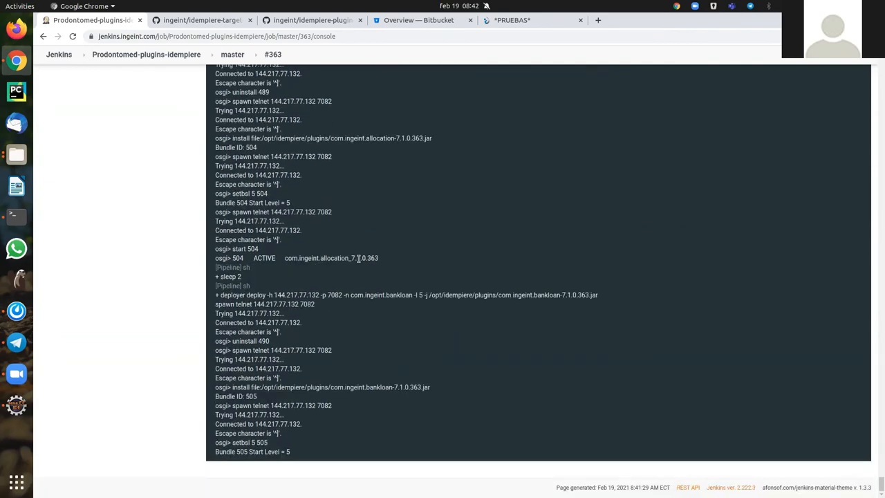
click(76, 36)
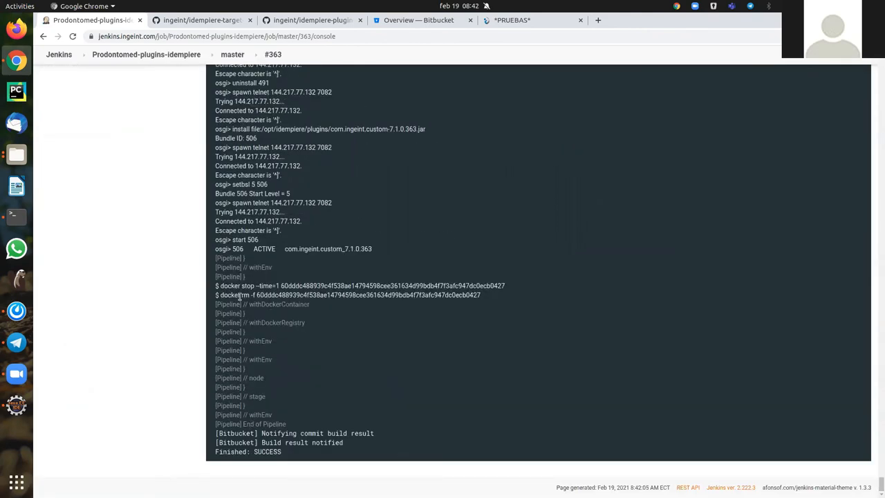
mouse_move(227, 295)
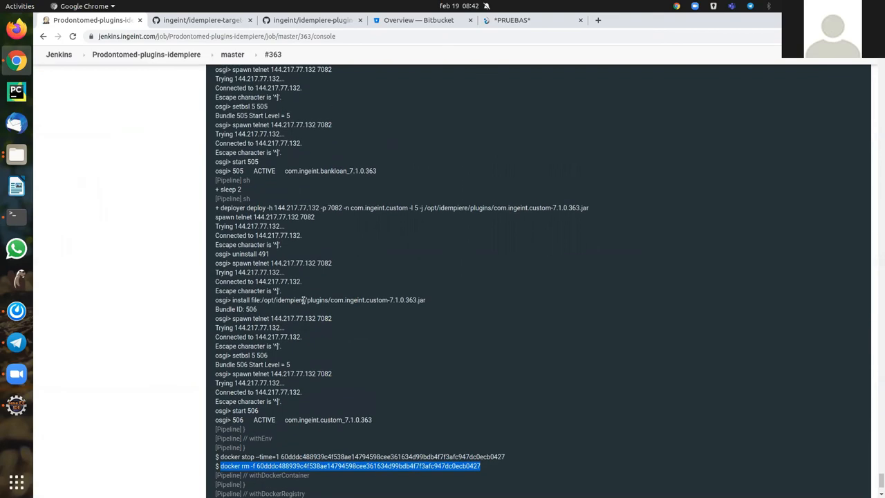
mouse_move(15, 407)
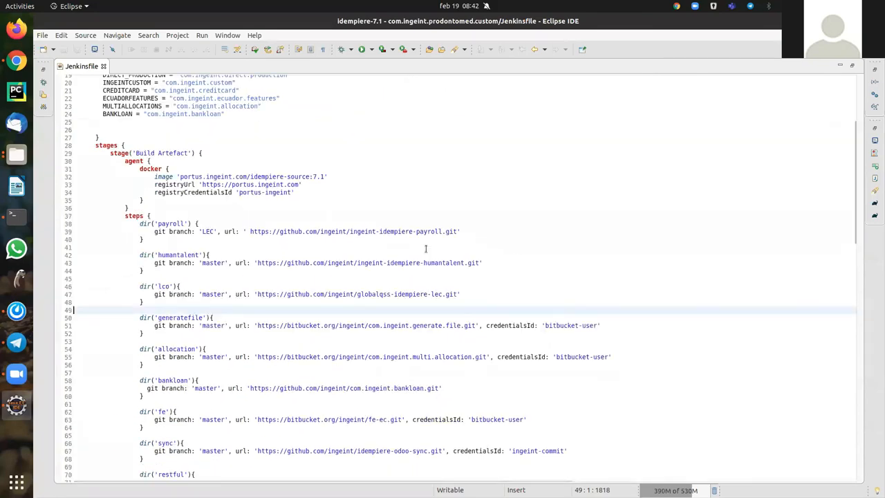
Show the About dialog's Plugins list sorted by Id, then bring up the idempiere-plugin-deployer repository.
scroll(down, 3)
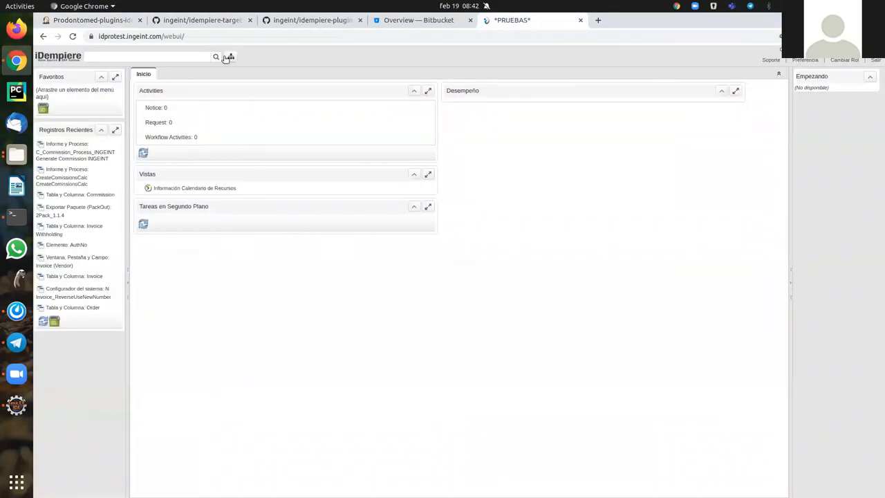
click(138, 56)
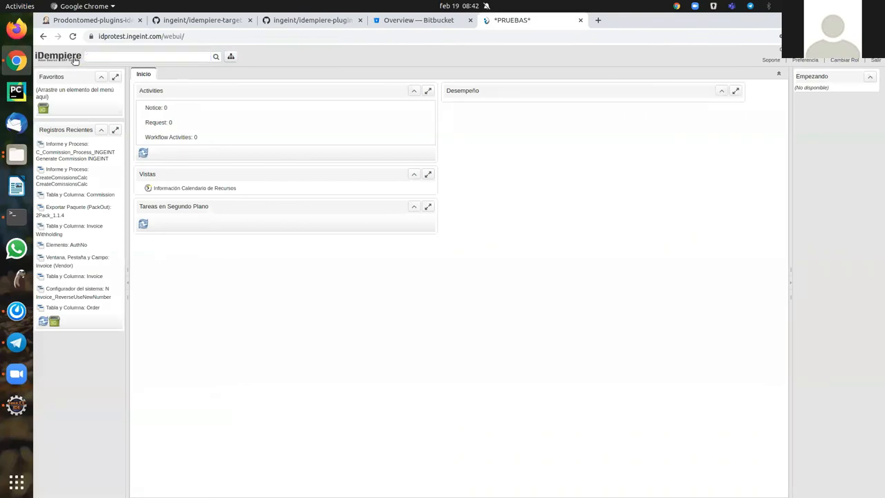
click(476, 195)
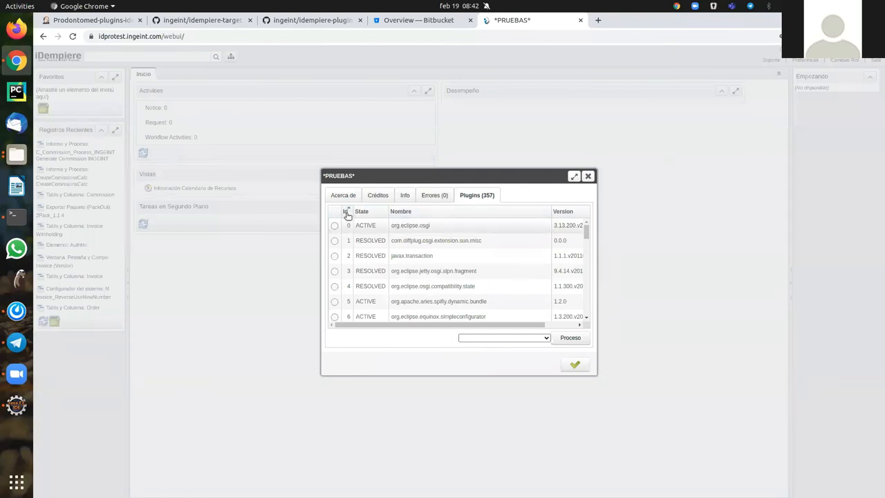
click(344, 210)
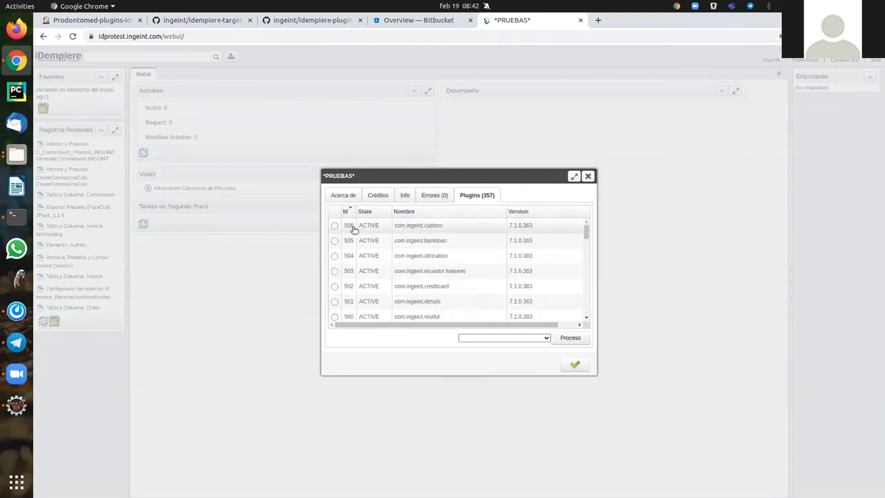
mouse_move(558, 240)
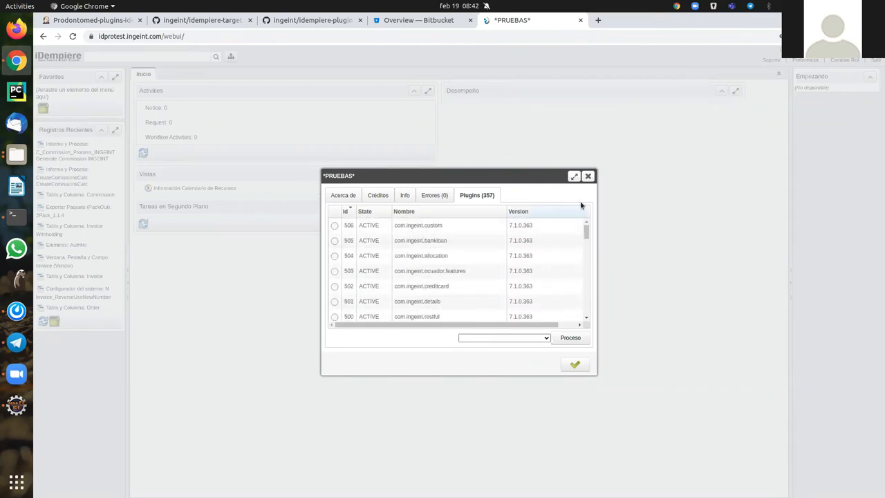
click(589, 177)
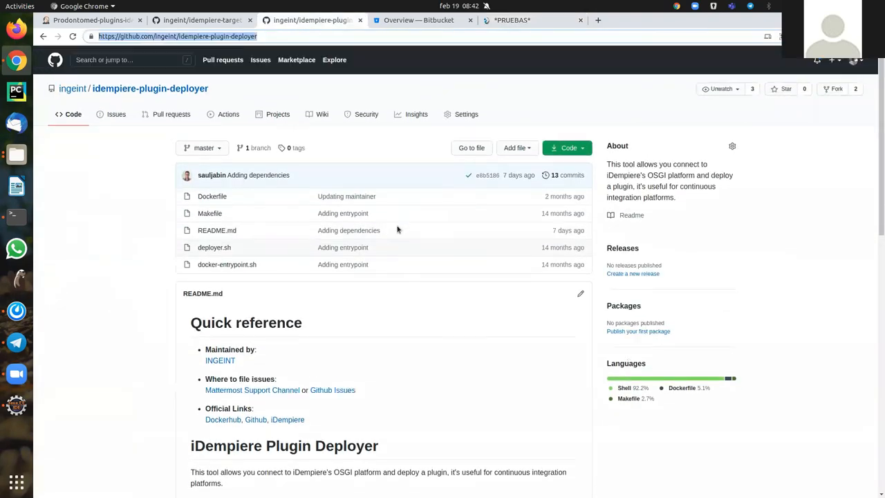
Skim the plugin deployer repository page, then return via the build #363 tab to the Jenkinsfile in Eclipse.
scroll(down, 3)
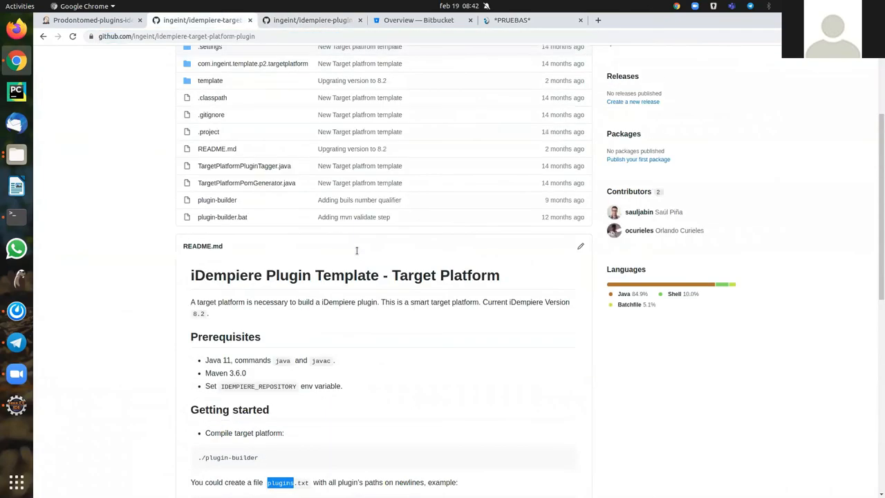
scroll(up, 3)
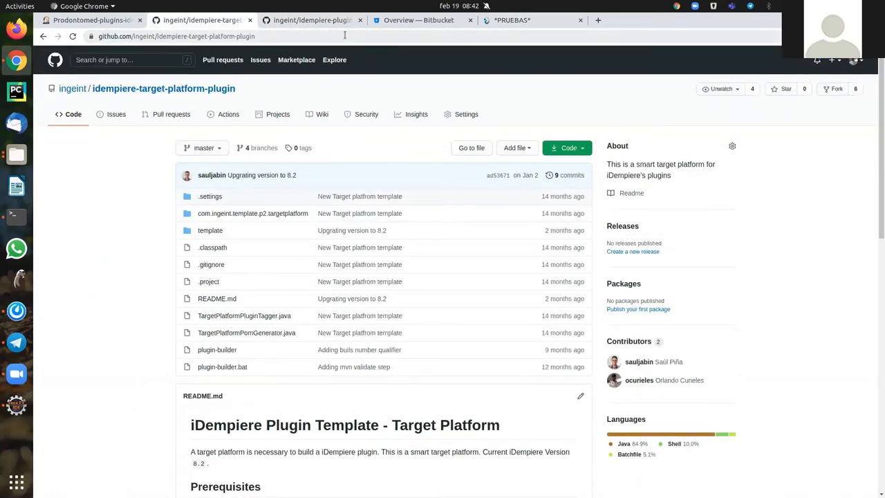
click(90, 19)
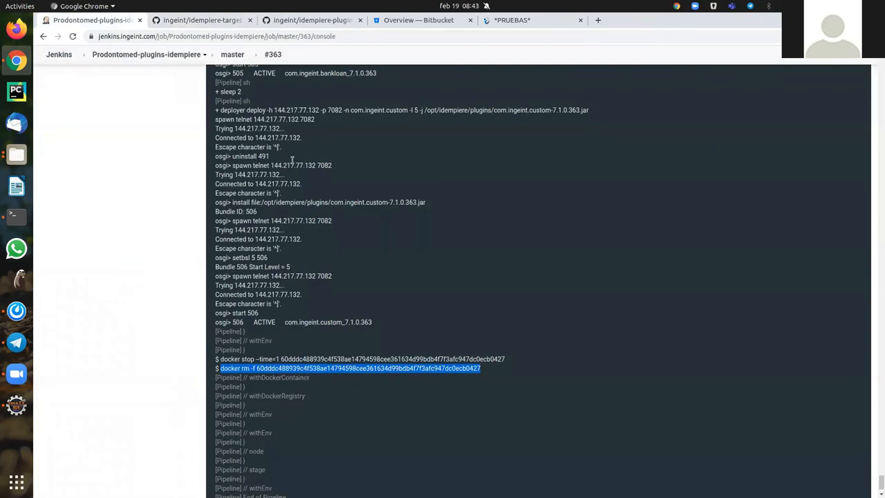
mouse_move(321, 254)
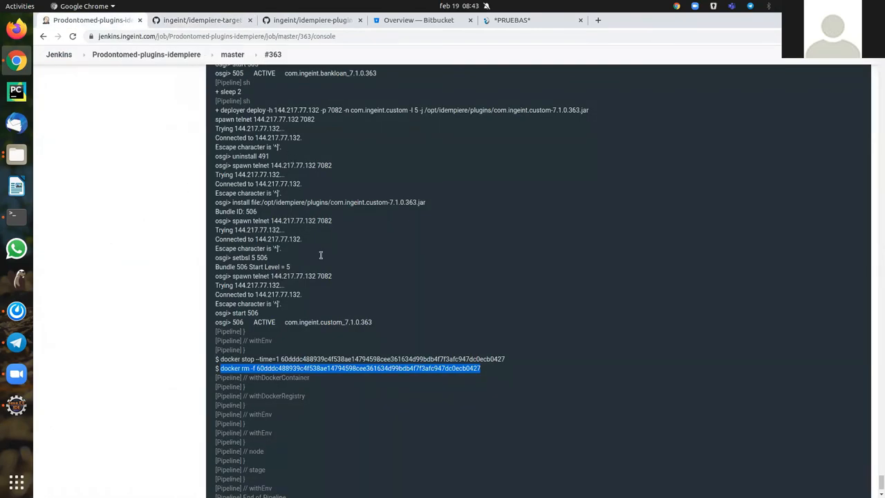
click(15, 404)
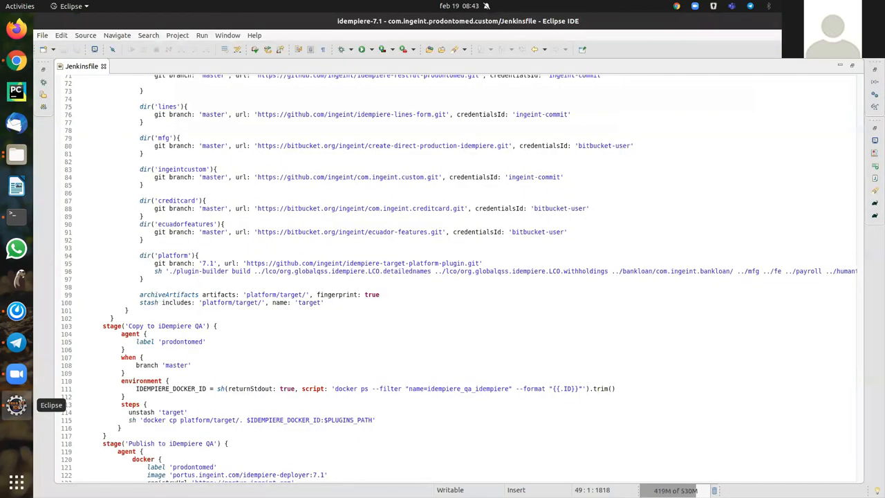
scroll(up, 3)
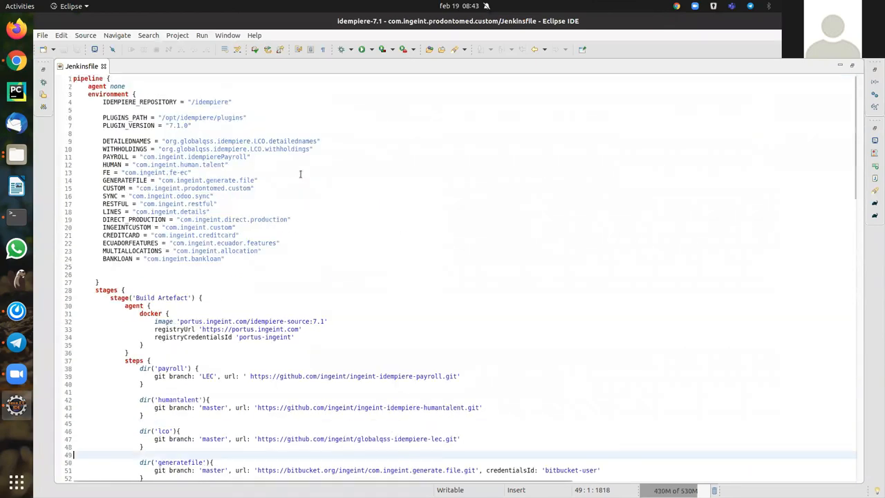
scroll(down, 3)
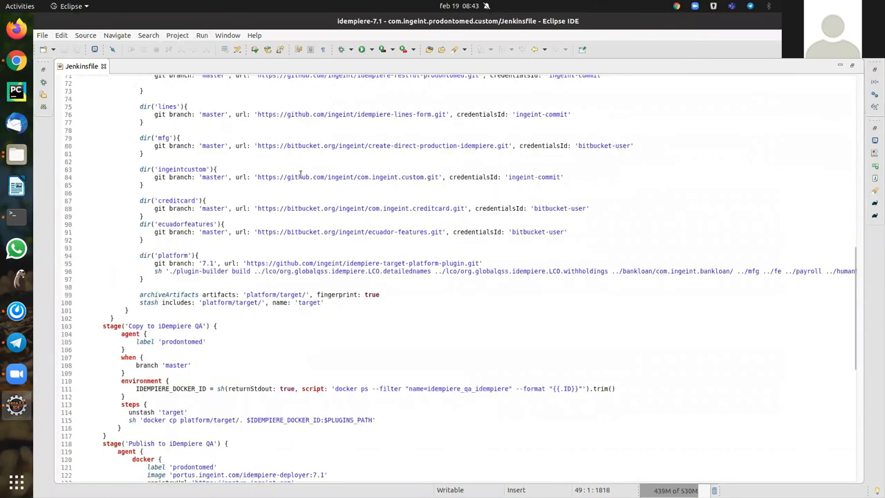
scroll(down, 3)
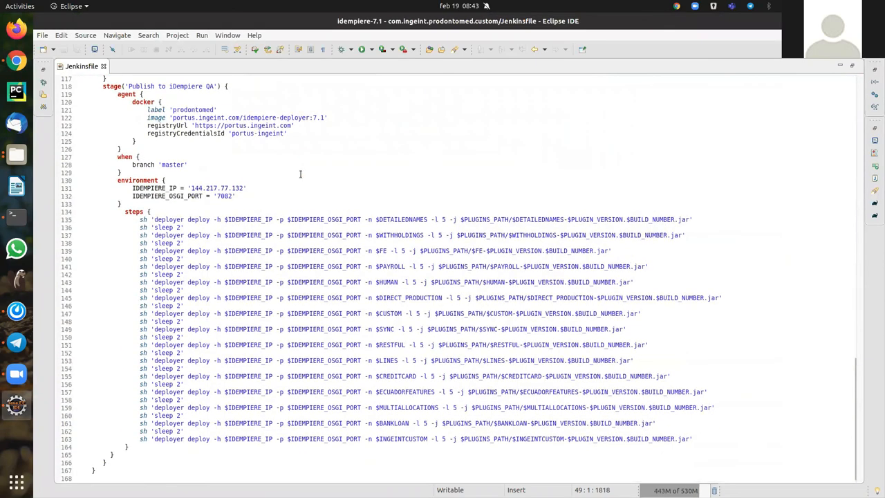